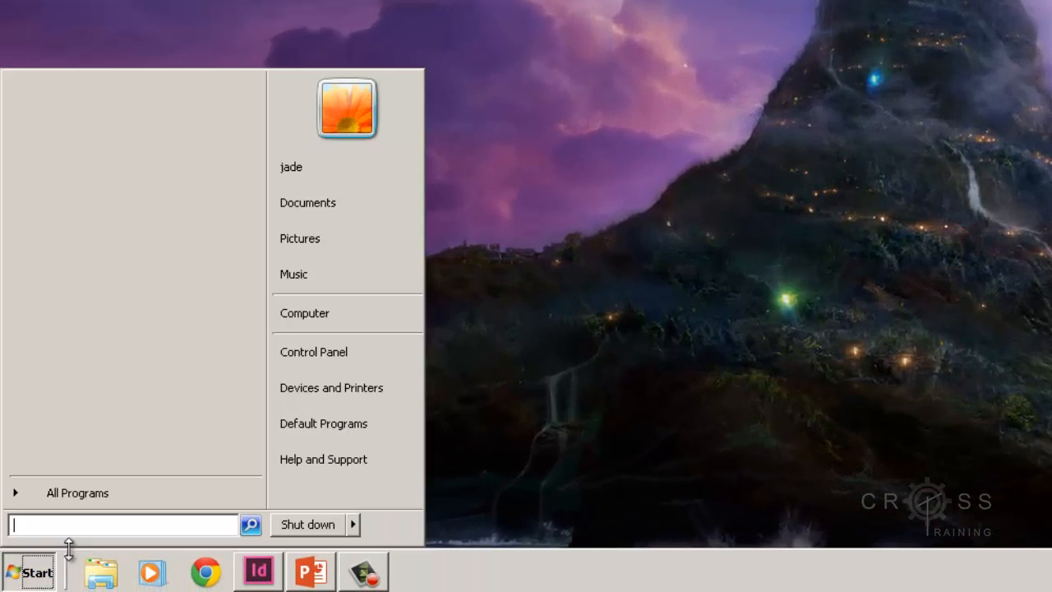
Step: Launch Adobe Photoshop CS6 from the Adobe Master Collection CS6 folder under All Programs
left_click(77, 493)
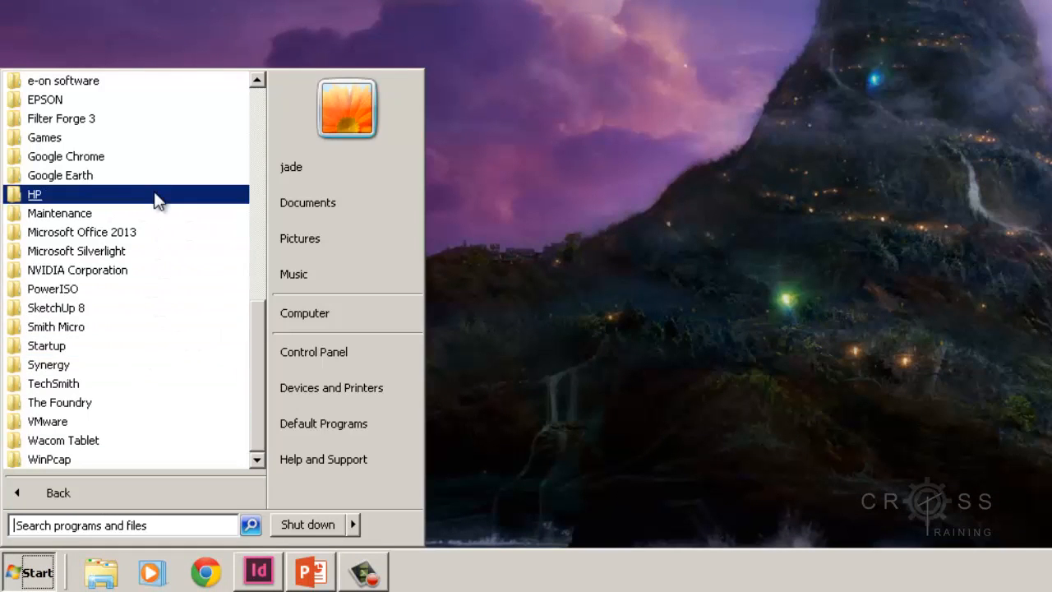
scroll("up", 3)
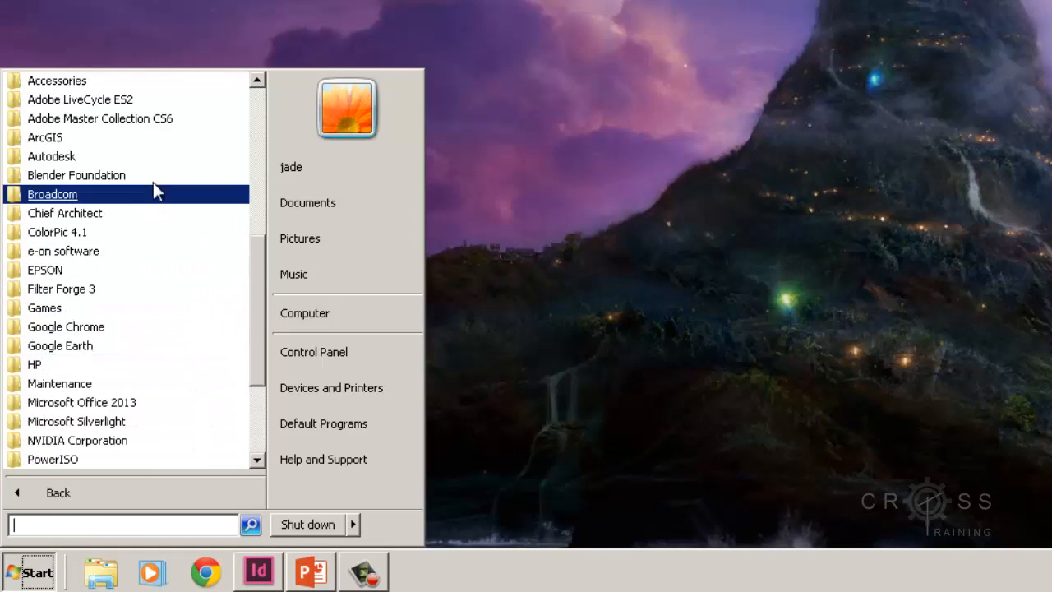
left_click(99, 119)
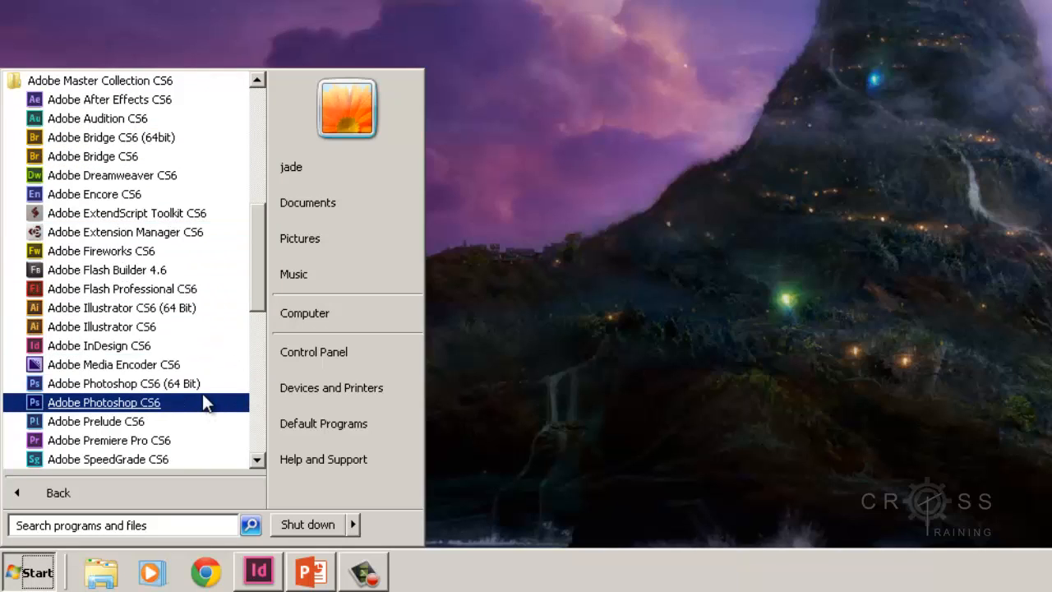
mouse_move(123, 383)
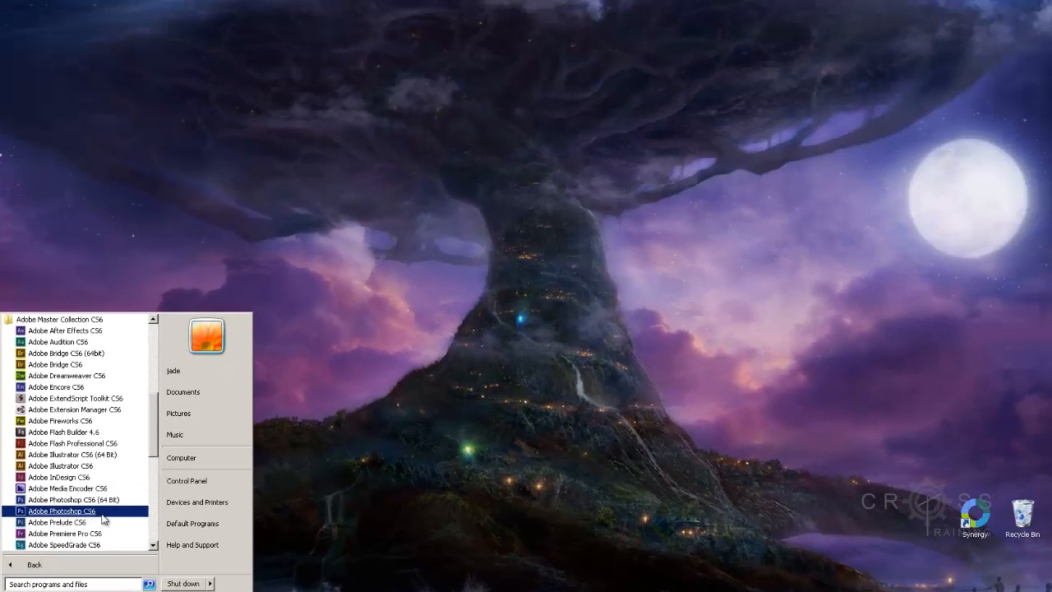
left_click(59, 510)
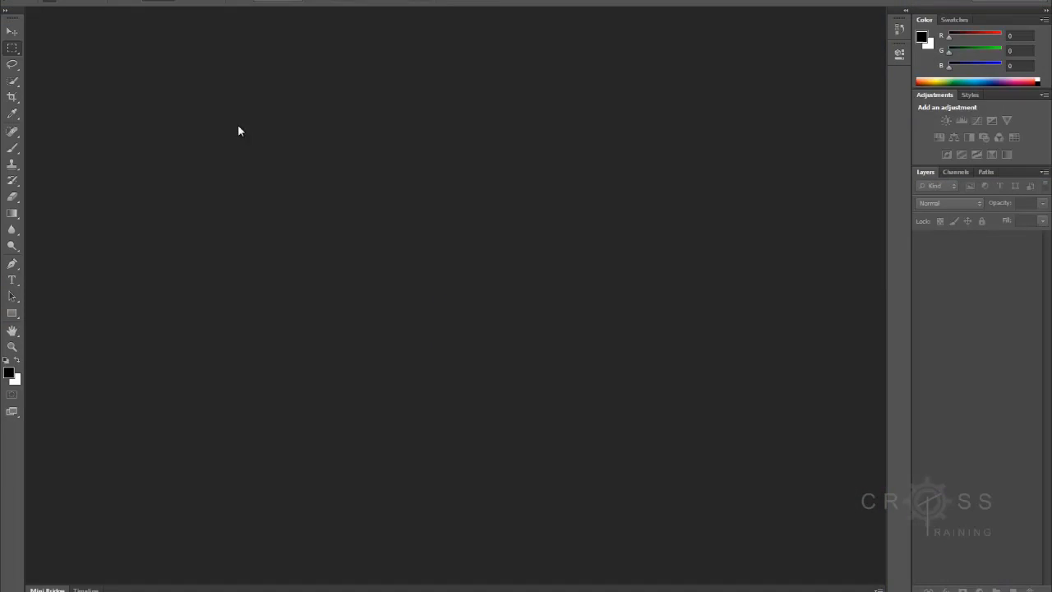
Step: Start opening a file and browse into Storm01 (D:) > Projects
left_click(65, 16)
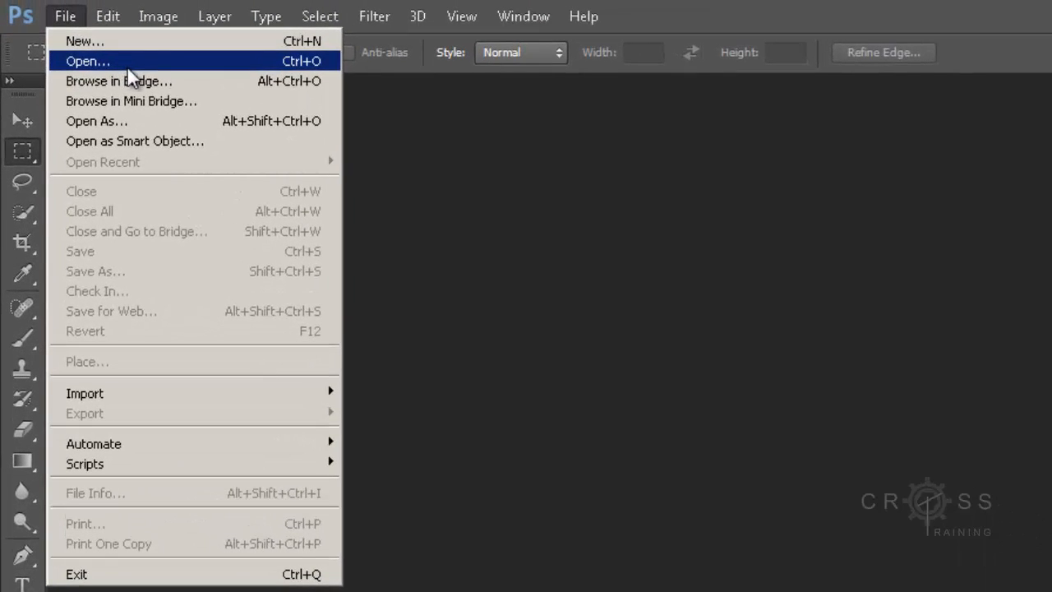
left_click(88, 61)
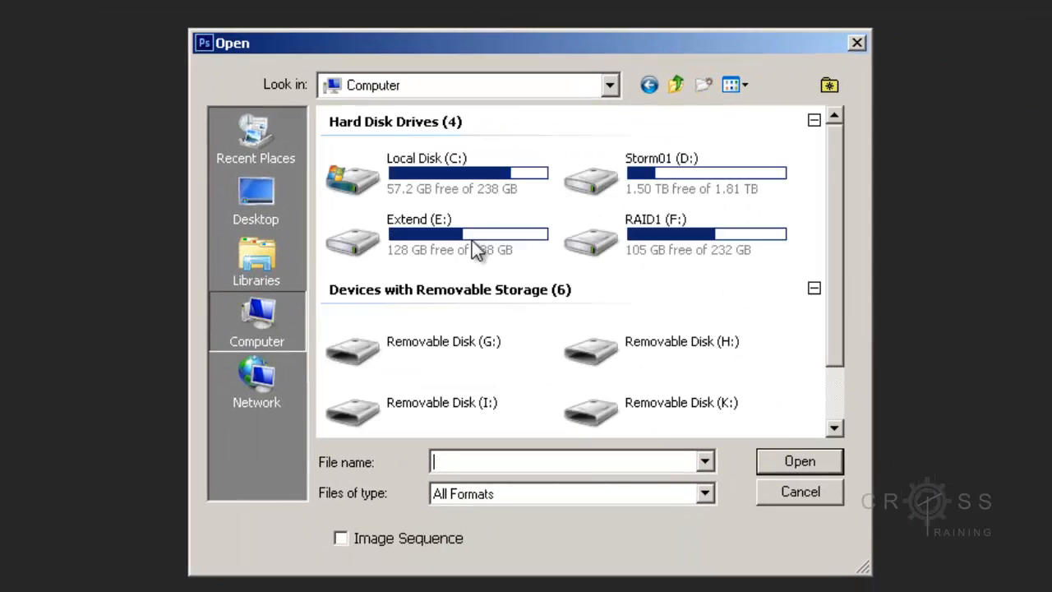
double_click(674, 173)
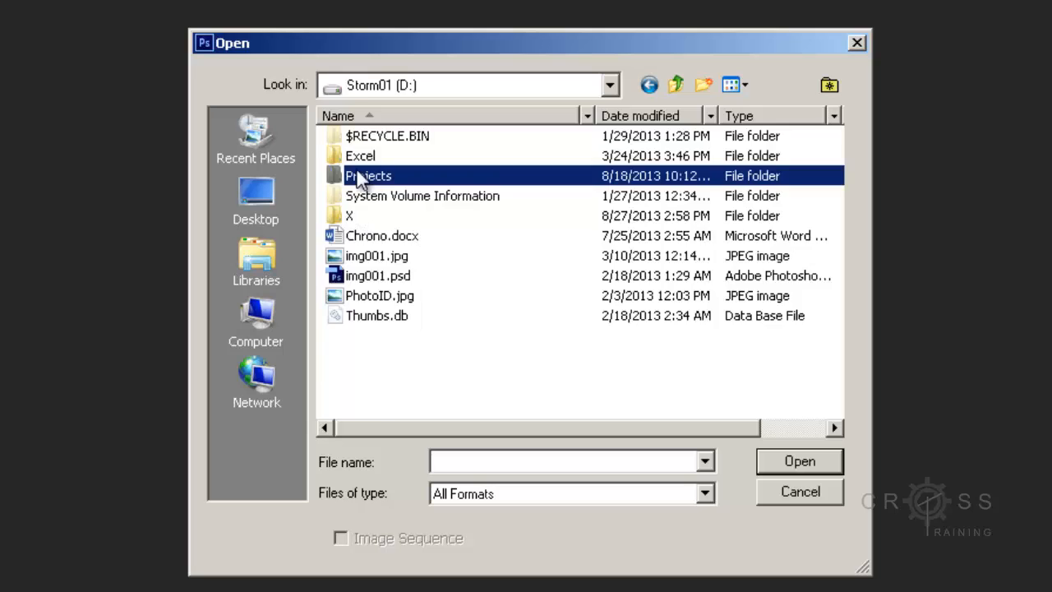
double_click(369, 174)
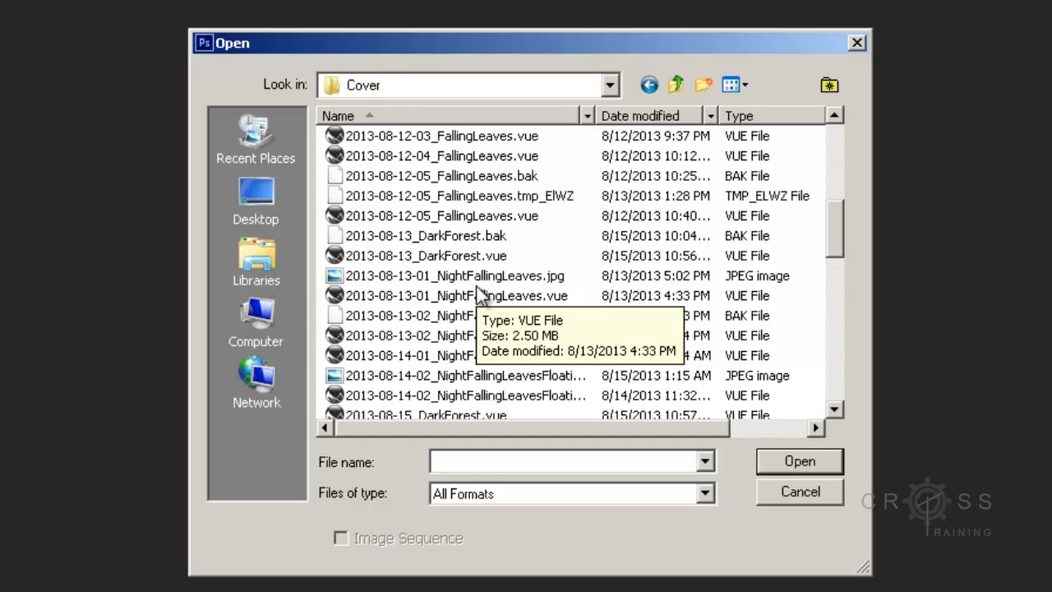
Step: Select OutForADrink.jpg in the Cover folder and open it as a document
scroll("down", 3)
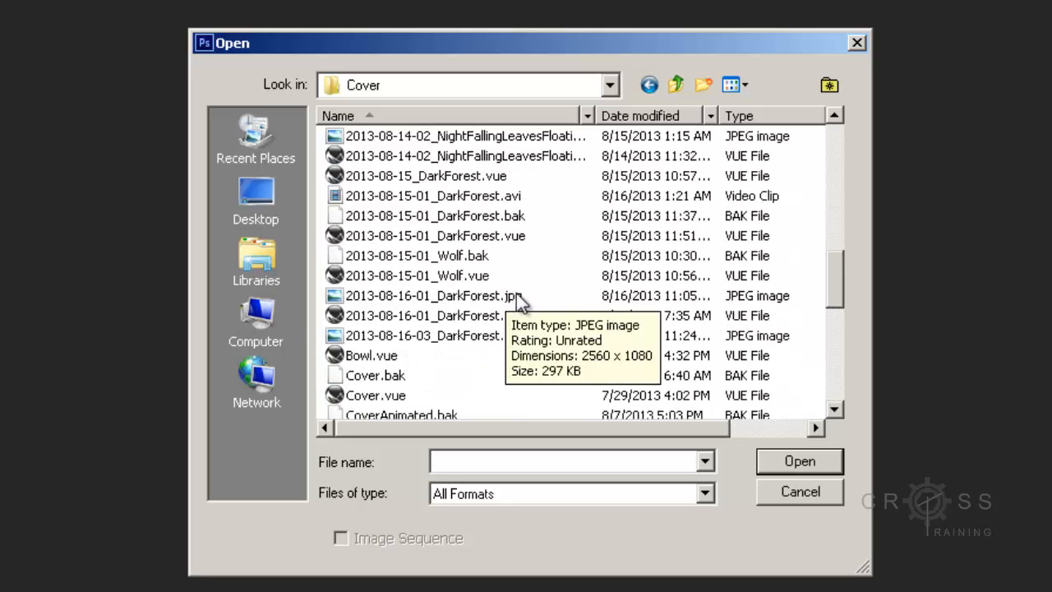
mouse_move(594, 275)
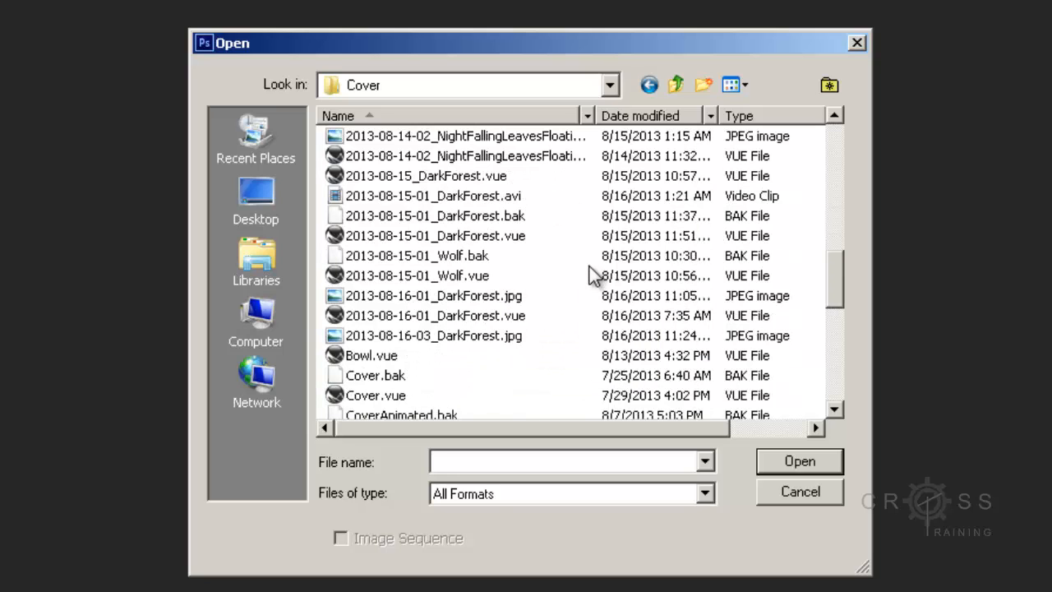
scroll("down", 3)
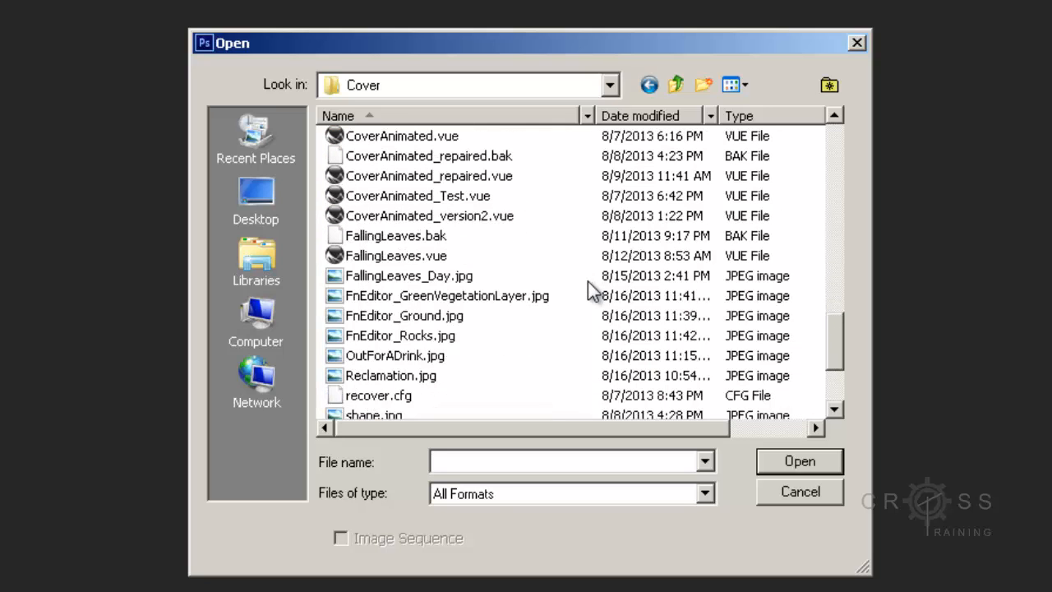
scroll("down", 3)
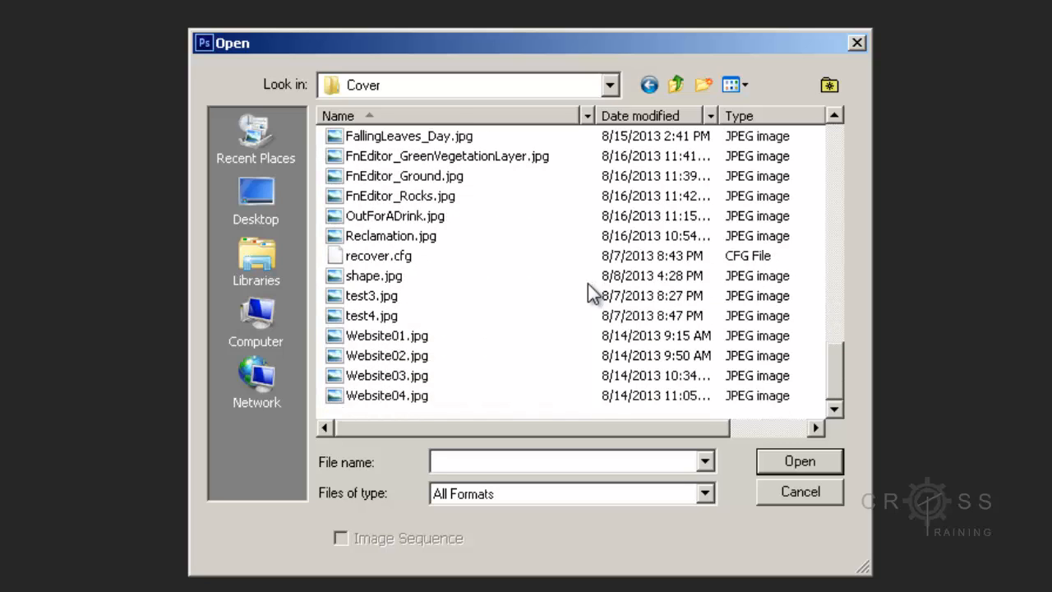
left_click(395, 216)
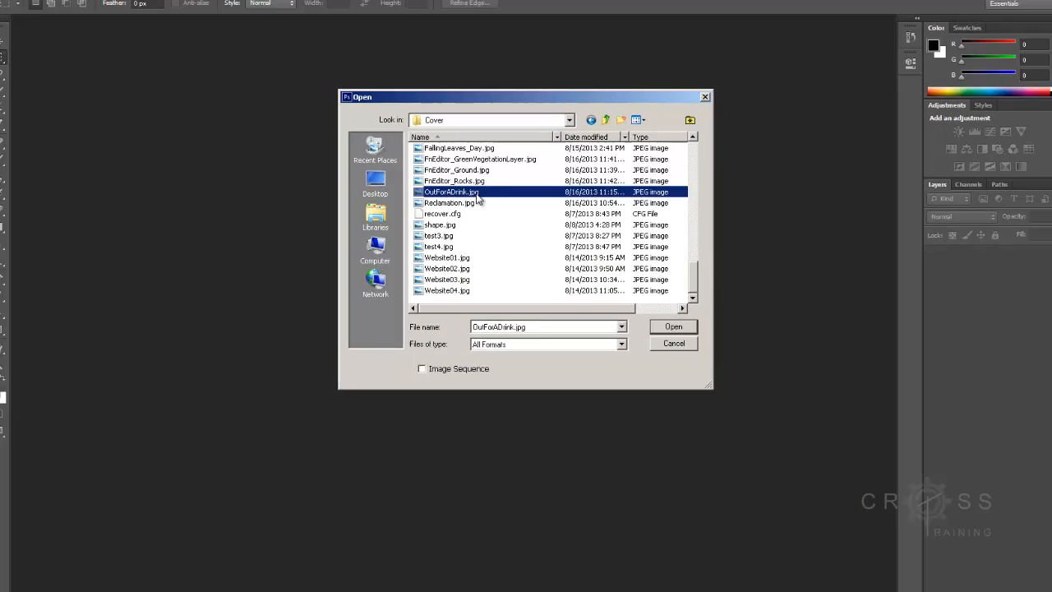
left_click(674, 325)
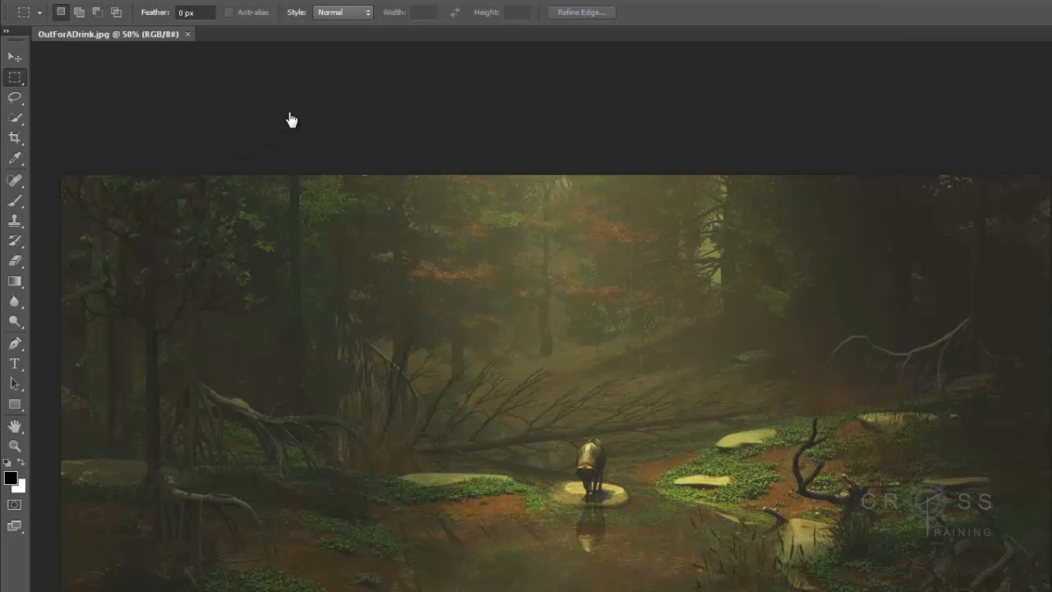
mouse_move(296, 105)
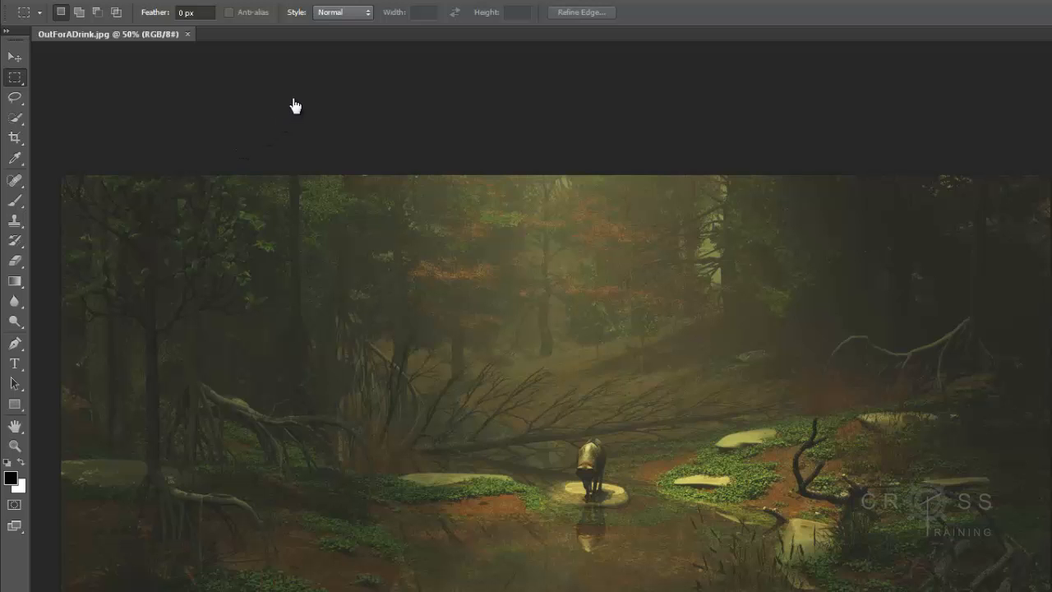
left_click(79, 2)
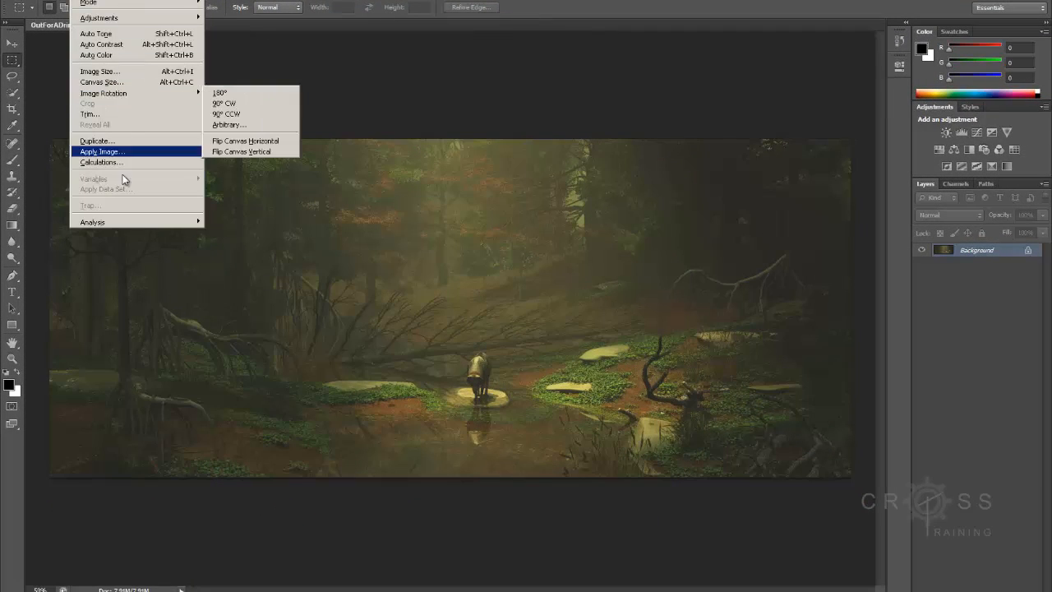
mouse_move(99, 72)
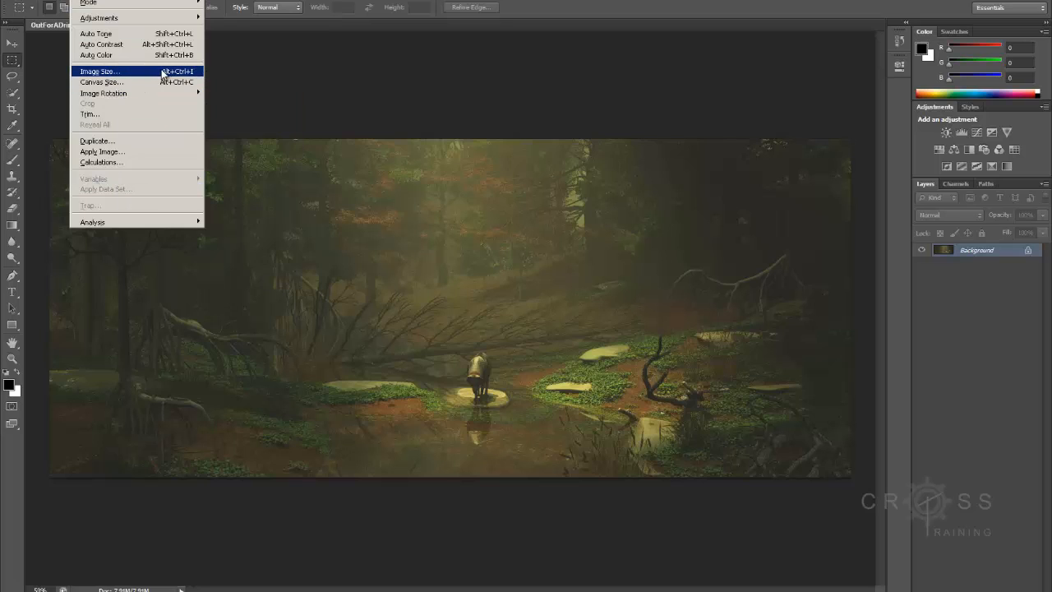
left_click(99, 70)
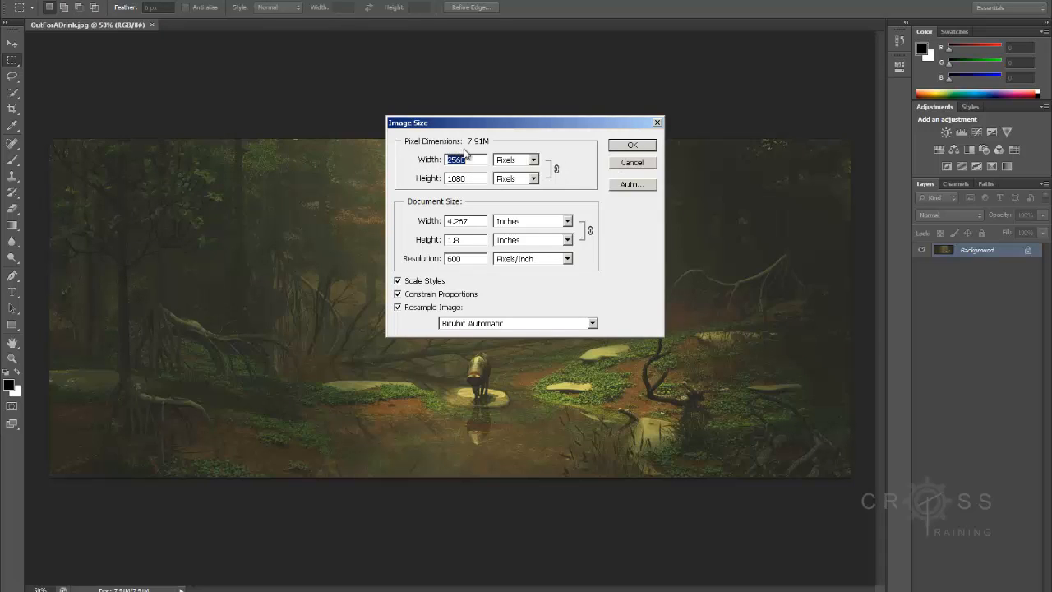
mouse_move(615, 160)
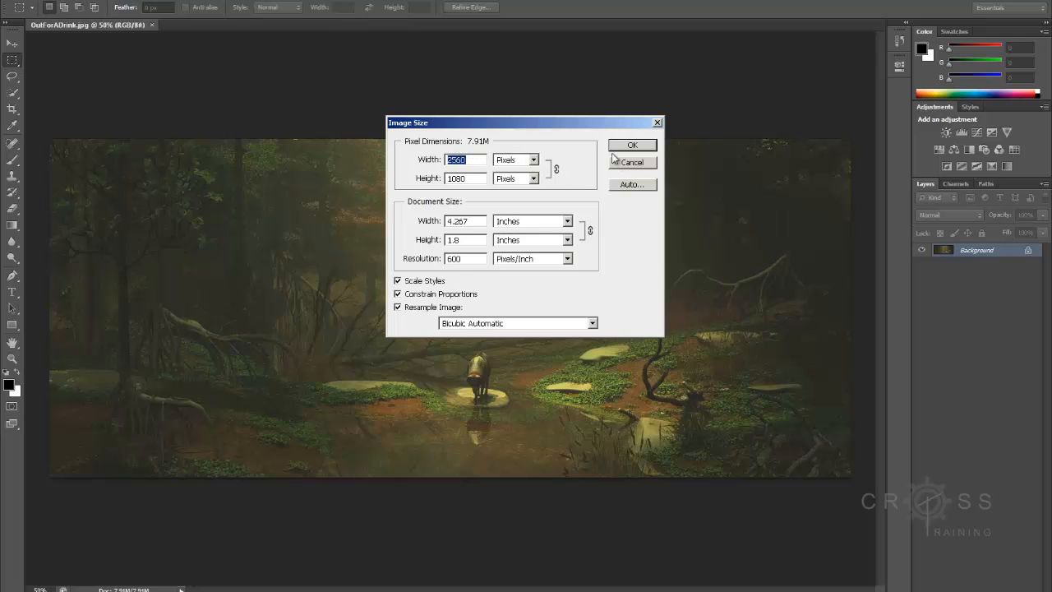
left_click(631, 145)
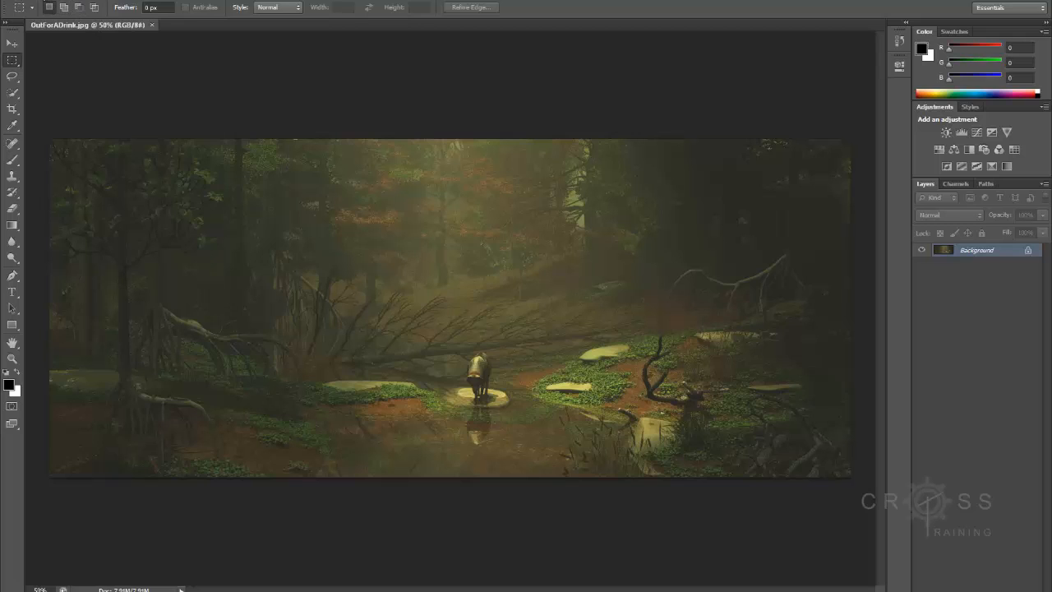
Step: Bring up Save for Web from the File menu, previewing the forest image as a GIF
left_click(16, 6)
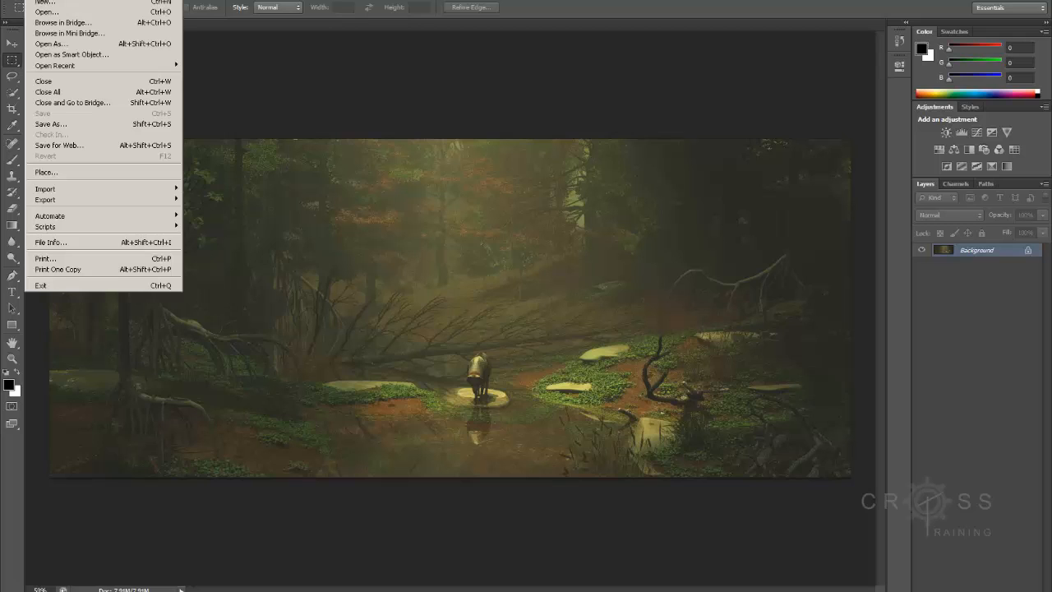
mouse_move(59, 144)
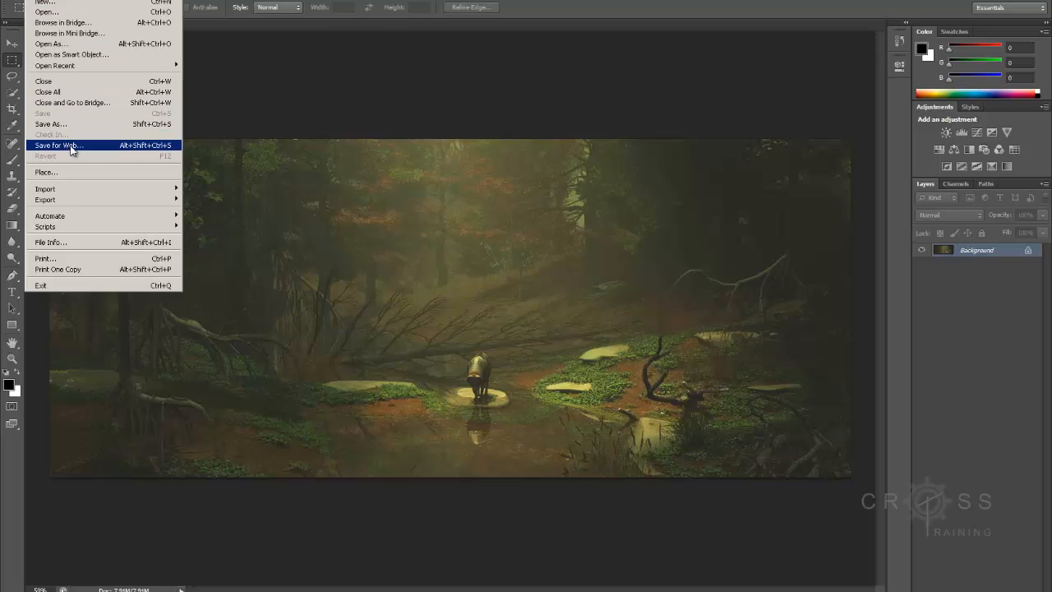
mouse_move(99, 148)
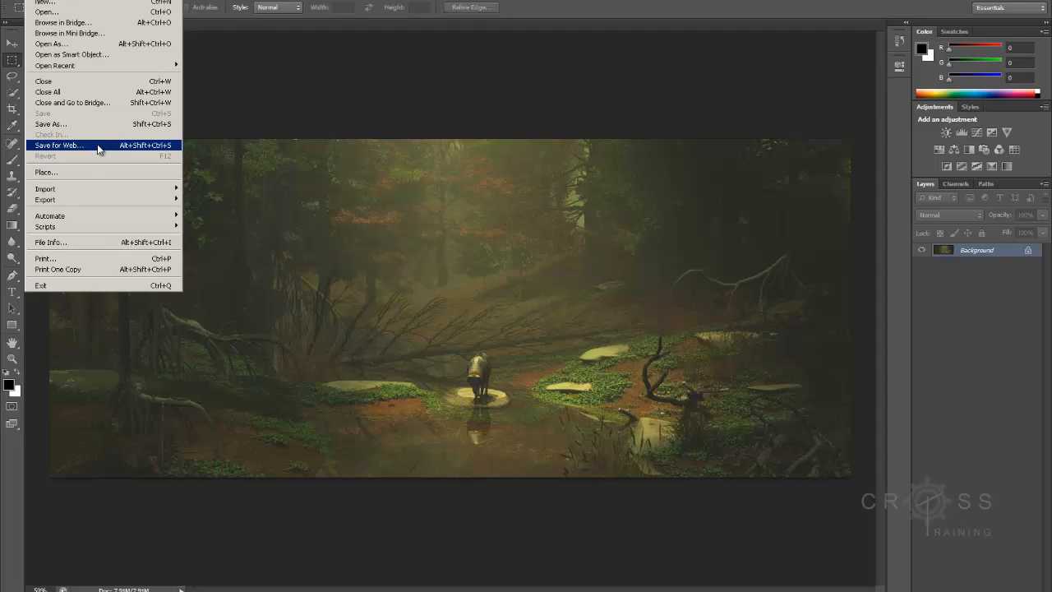
left_click(59, 144)
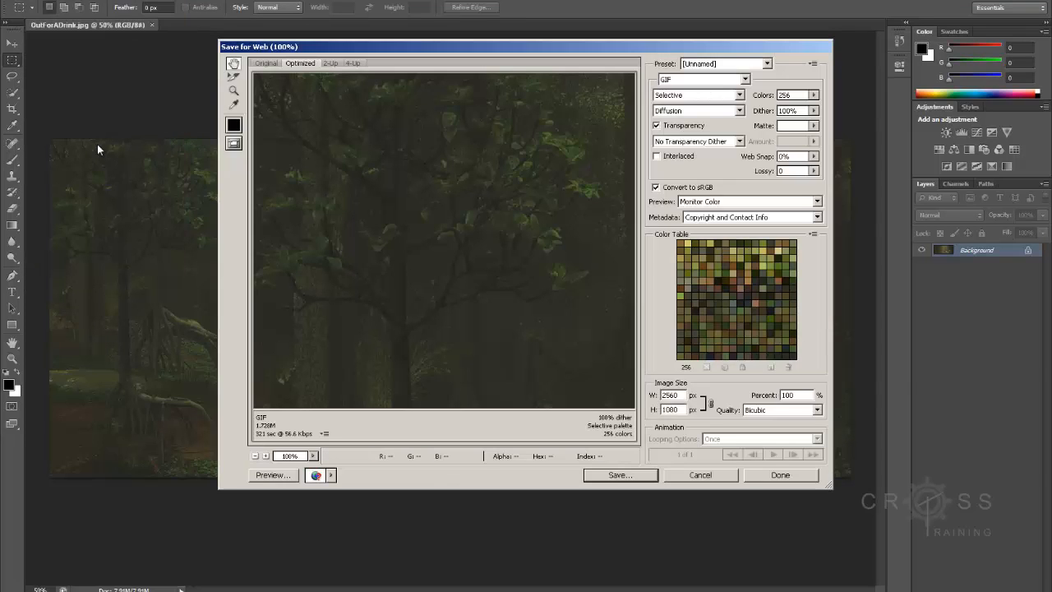
mouse_move(458, 150)
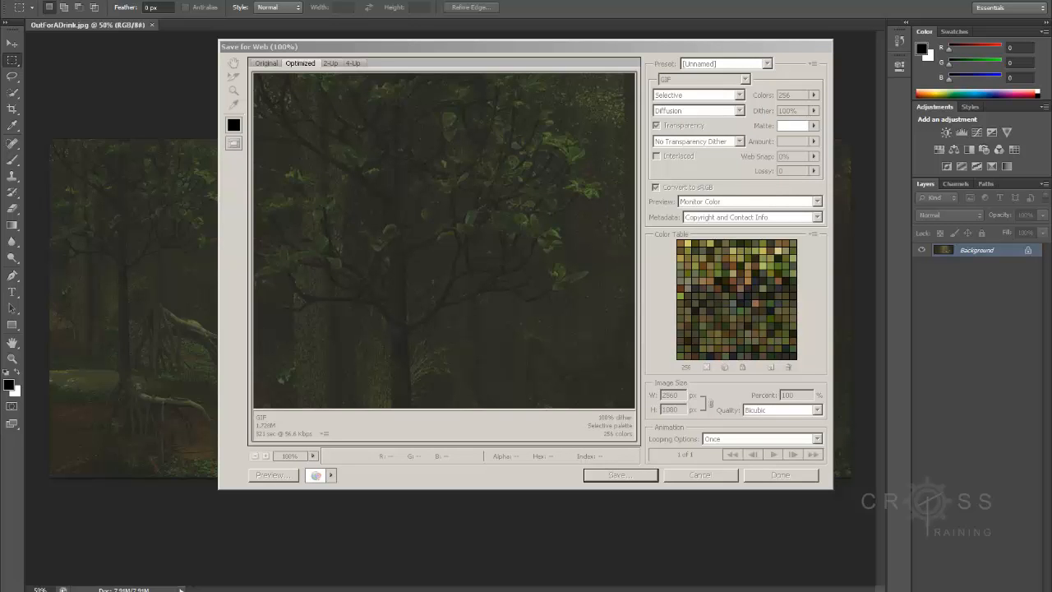
mouse_move(486, 135)
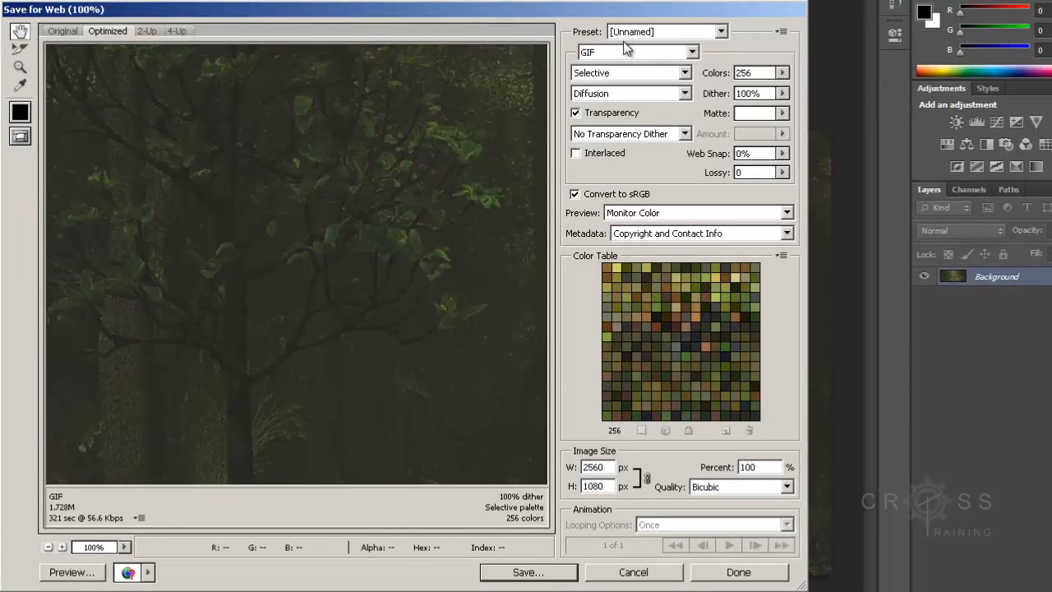
mouse_move(595, 59)
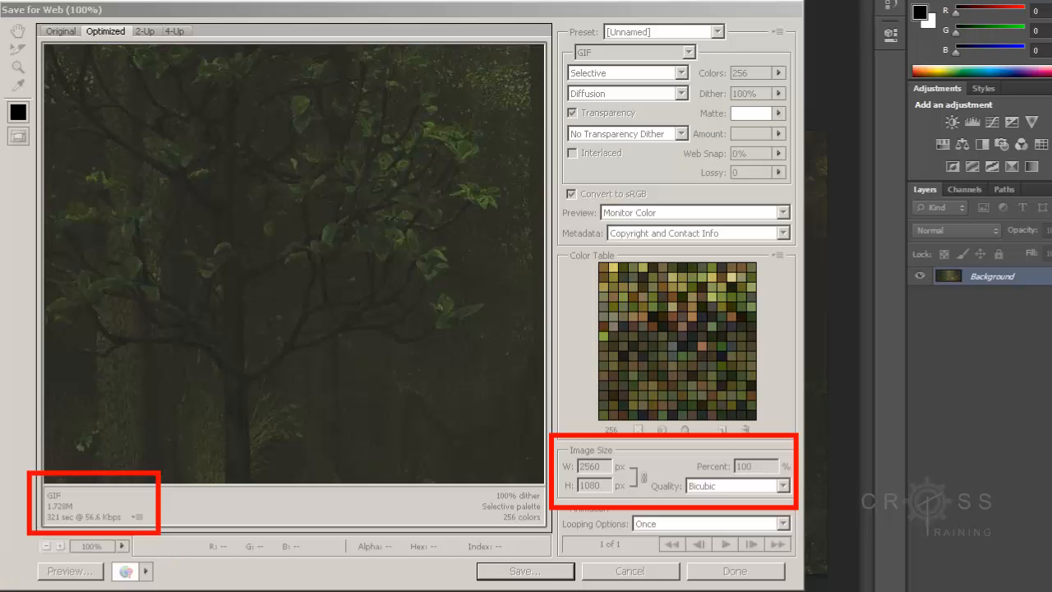
mouse_move(368, 115)
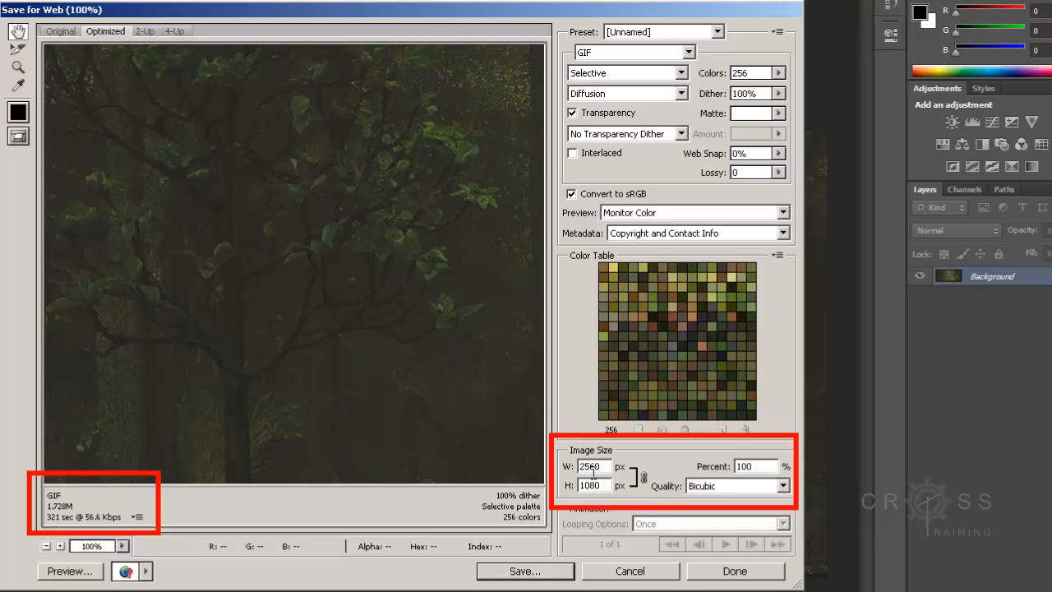
mouse_move(592, 485)
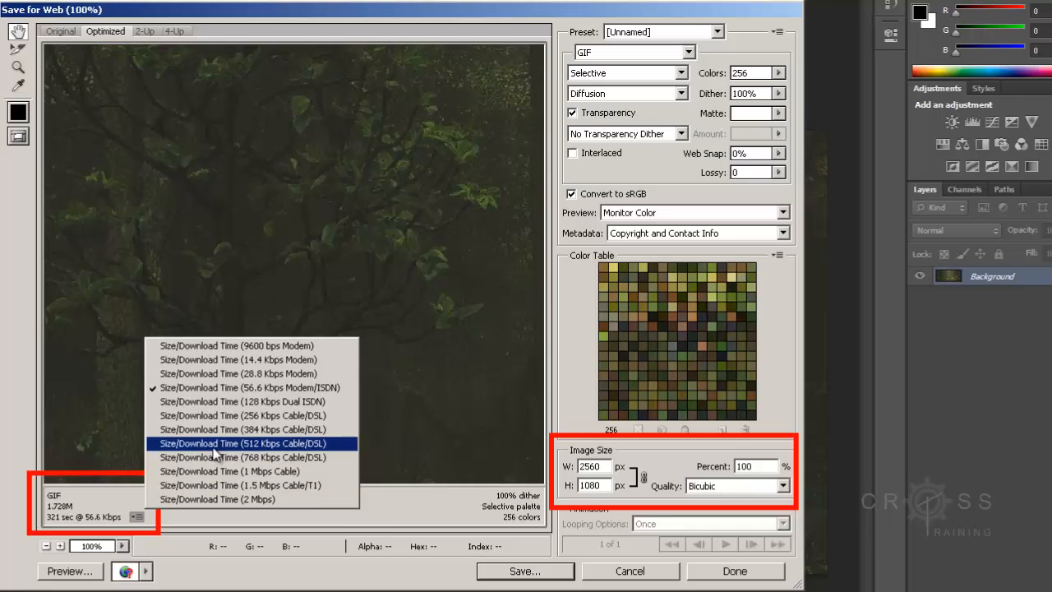
mouse_move(243, 414)
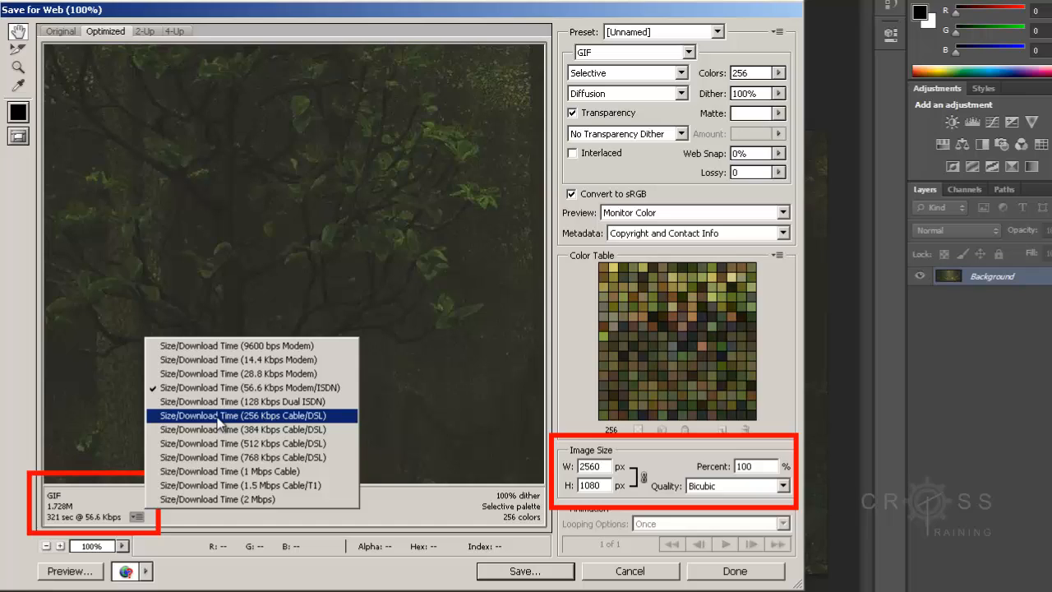
Step: Set the download-time estimate to 256 Kbps Cable/DSL, showing about 72 seconds for the 1.728 MB GIF
left_click(248, 415)
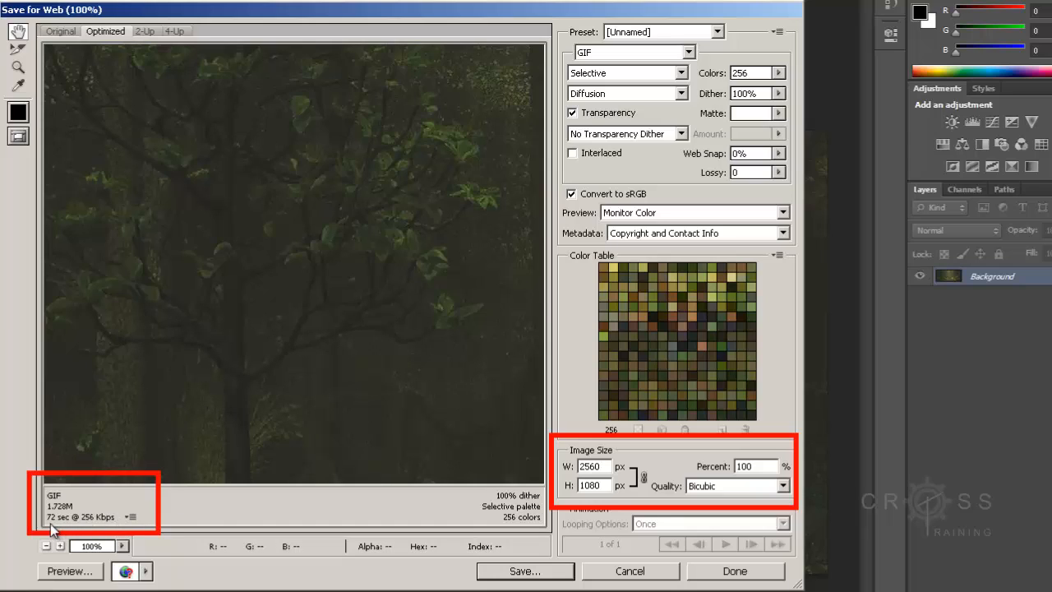
mouse_move(66, 530)
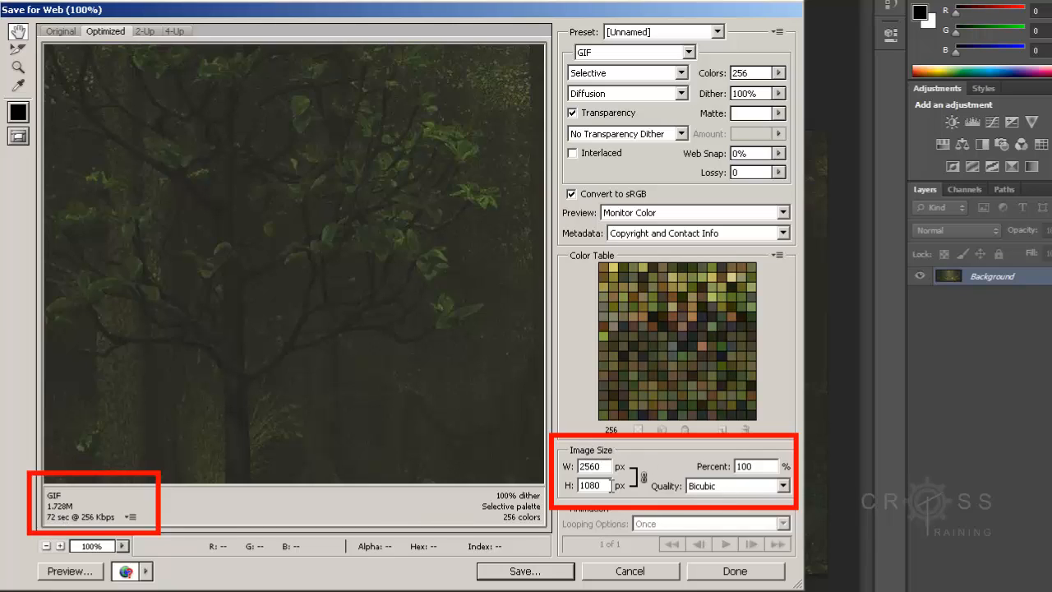
mouse_move(617, 490)
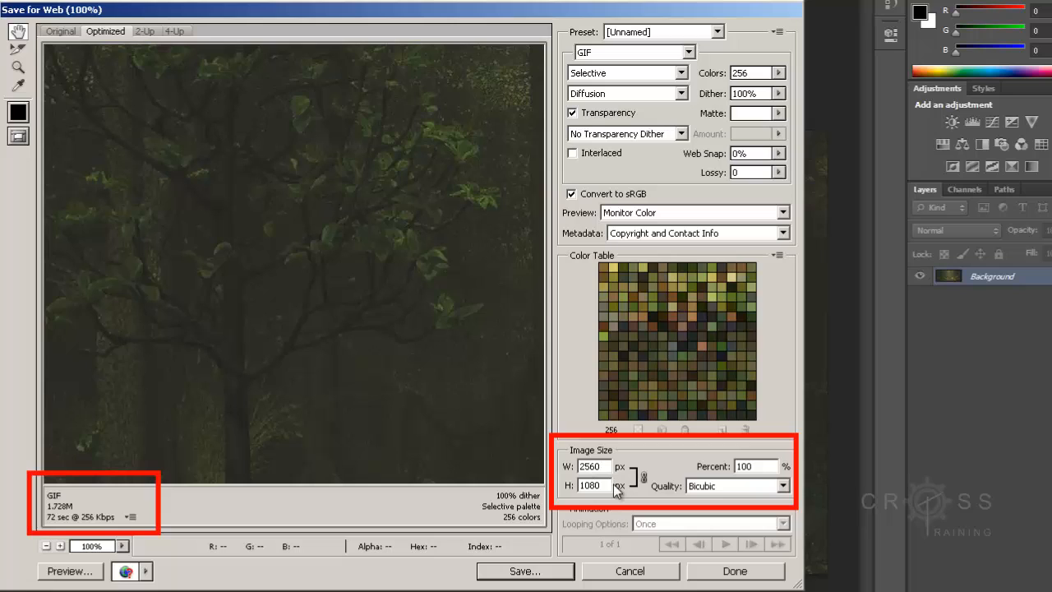
mouse_move(500, 422)
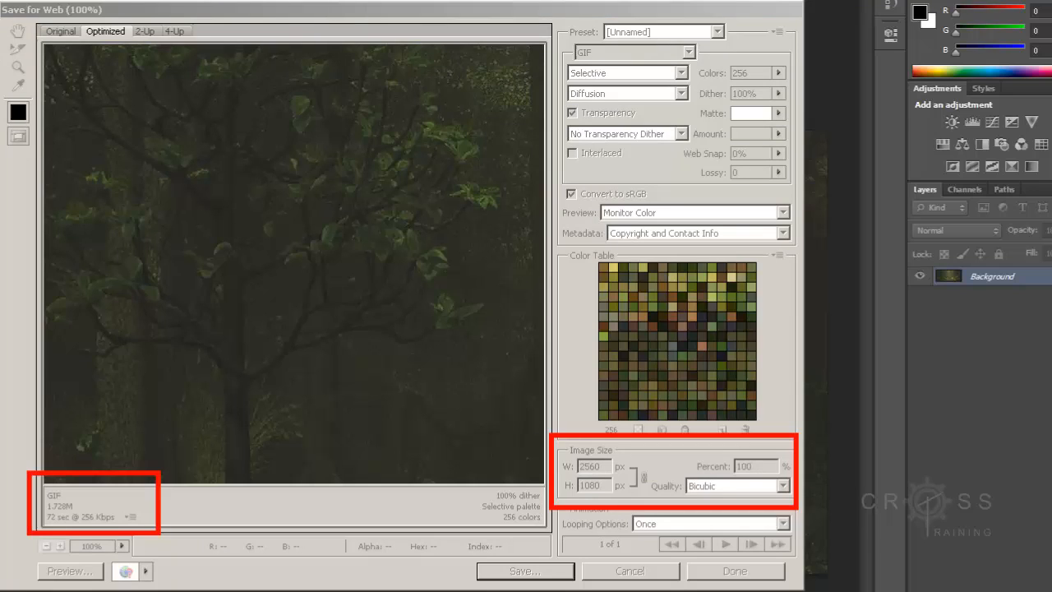
mouse_move(709, 43)
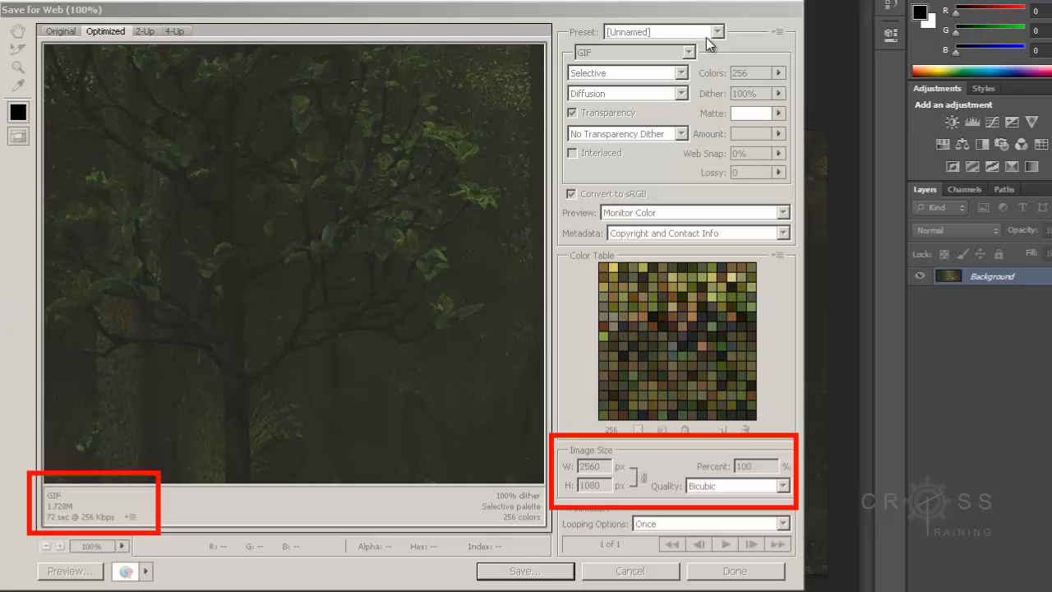
Step: Switch the export format to JPEG at quality 60, dropping the estimate to about 375K
left_click(681, 51)
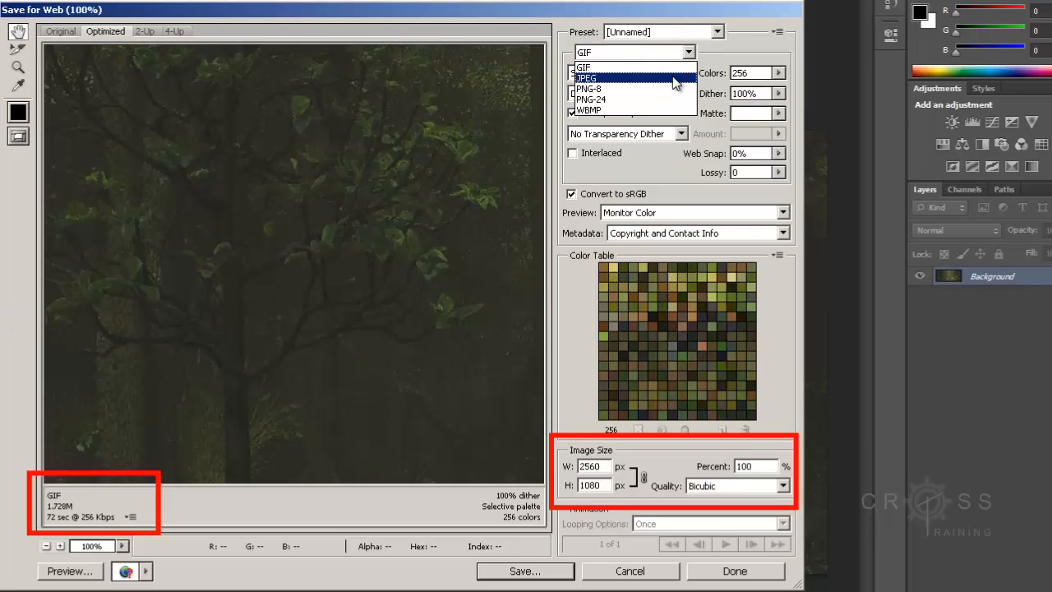
left_click(585, 79)
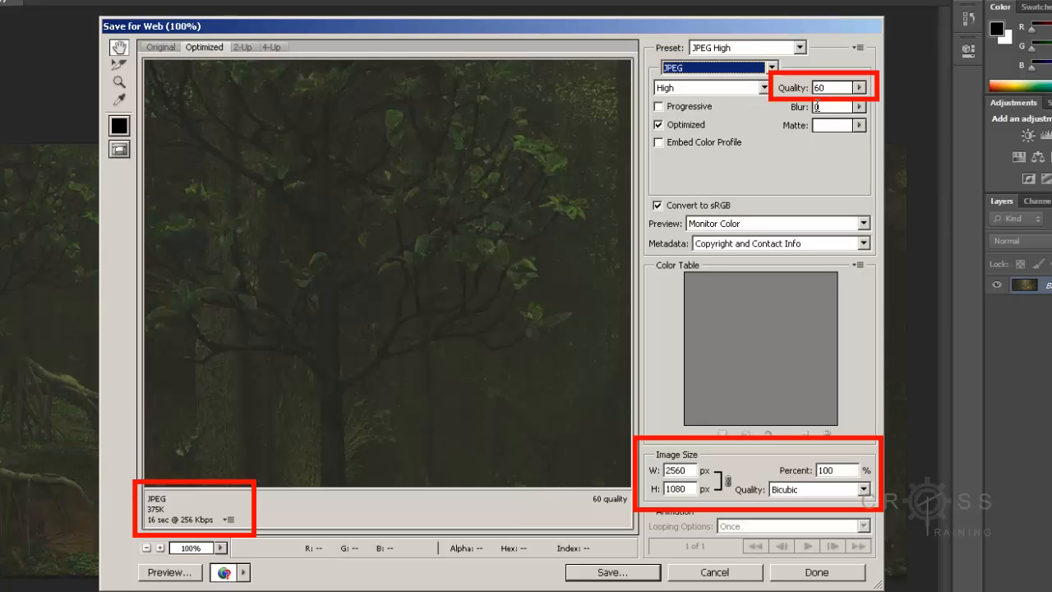
left_click(861, 87)
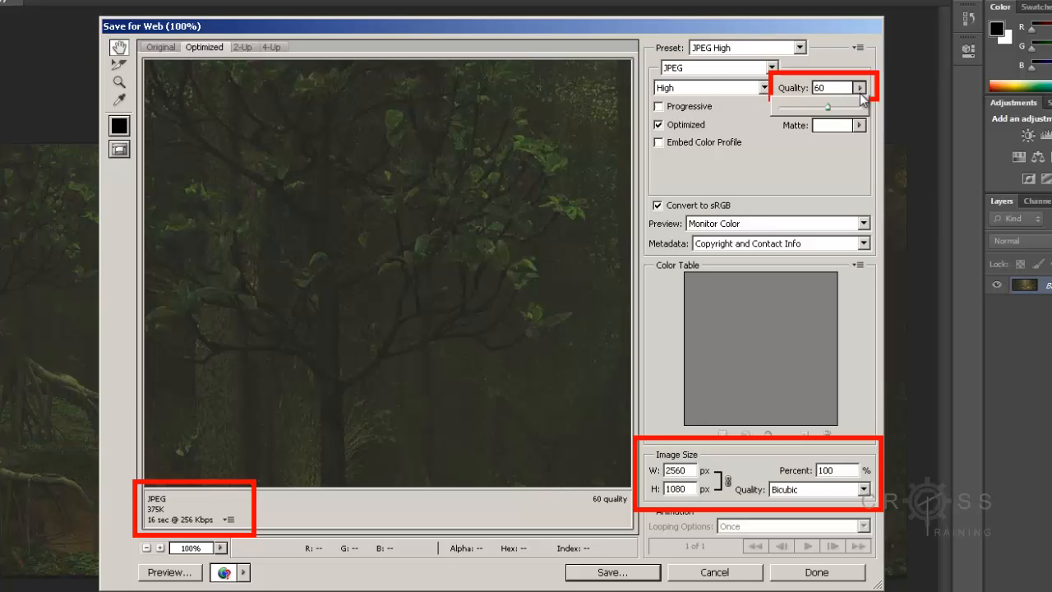
mouse_move(819, 119)
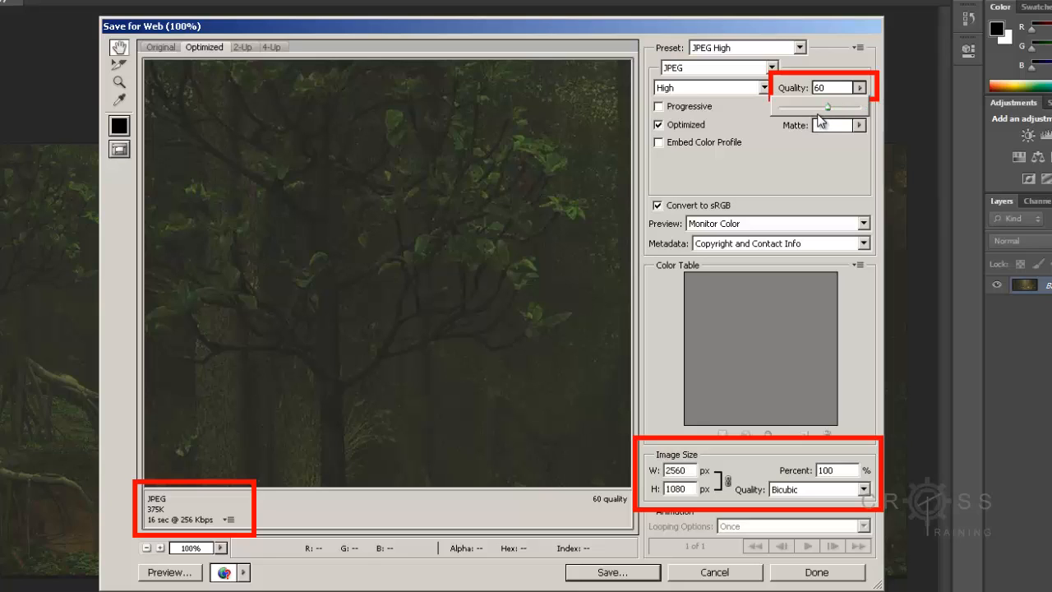
mouse_move(237, 464)
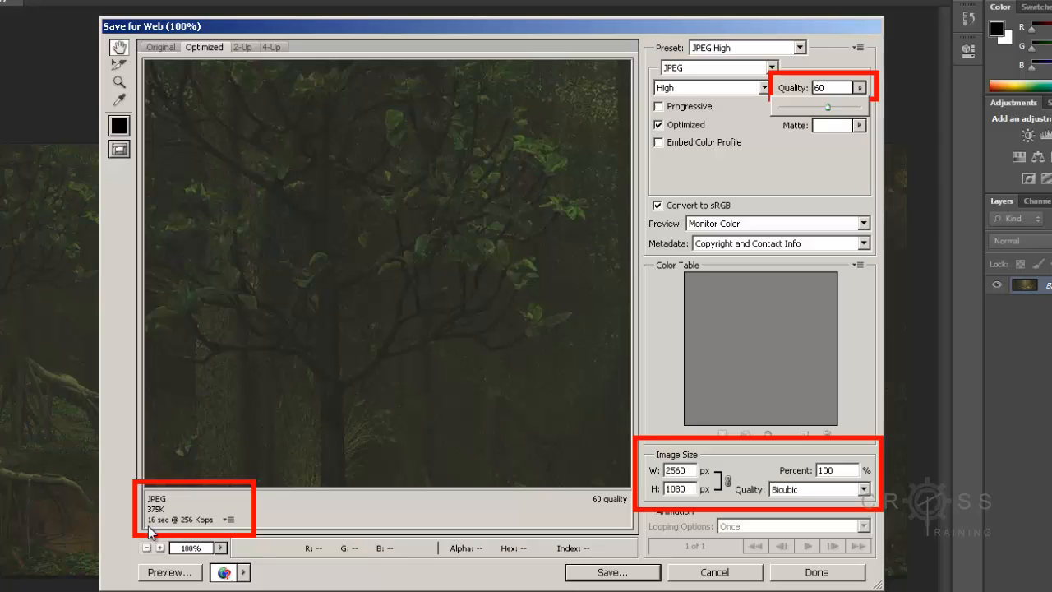
mouse_move(802, 170)
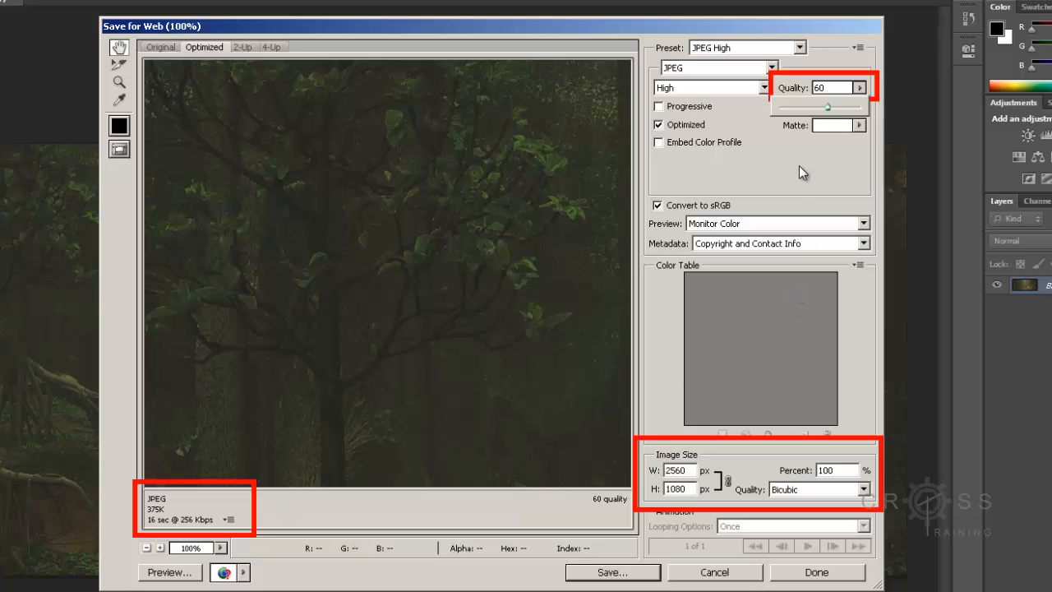
mouse_move(835, 136)
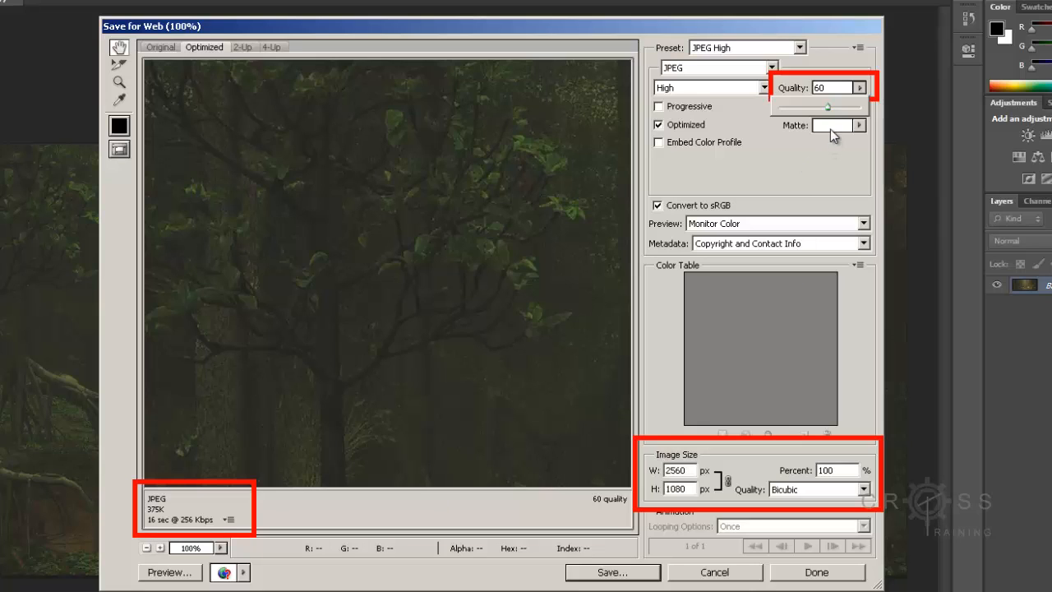
mouse_move(830, 112)
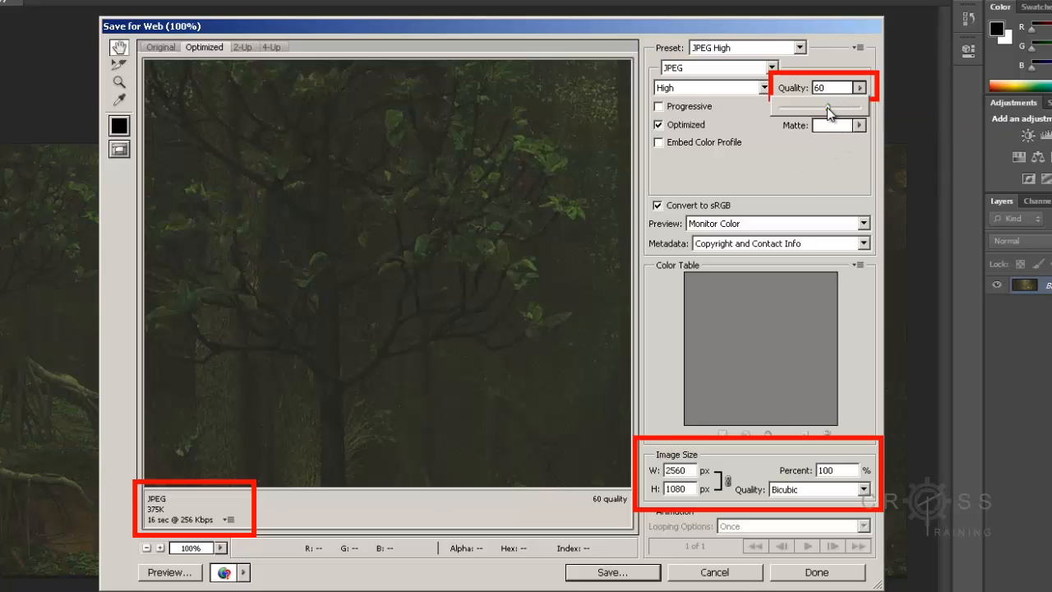
left_click_drag(830, 108, 802, 109)
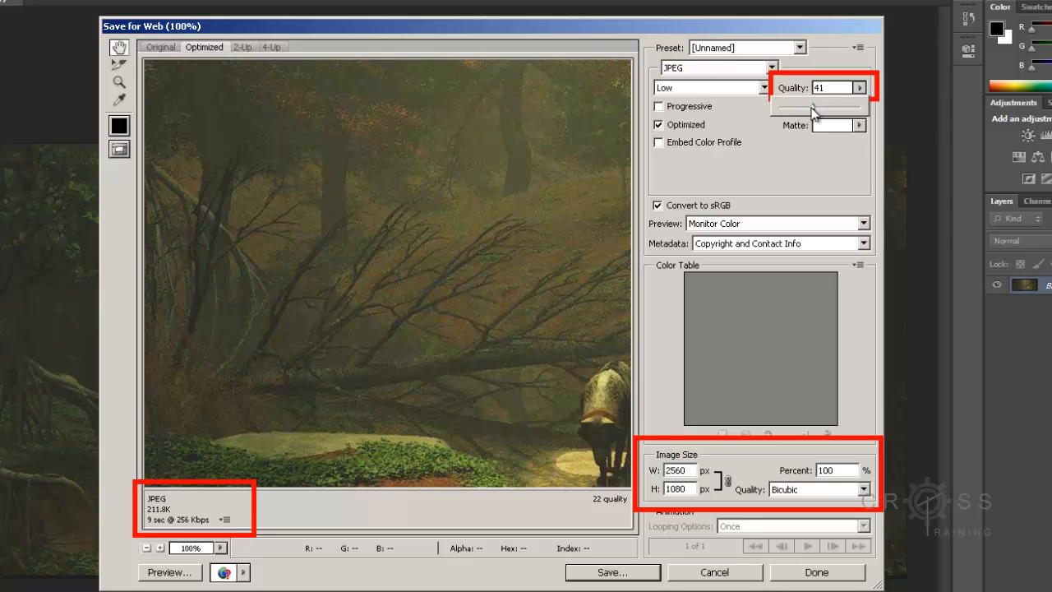
left_click_drag(812, 109, 828, 108)
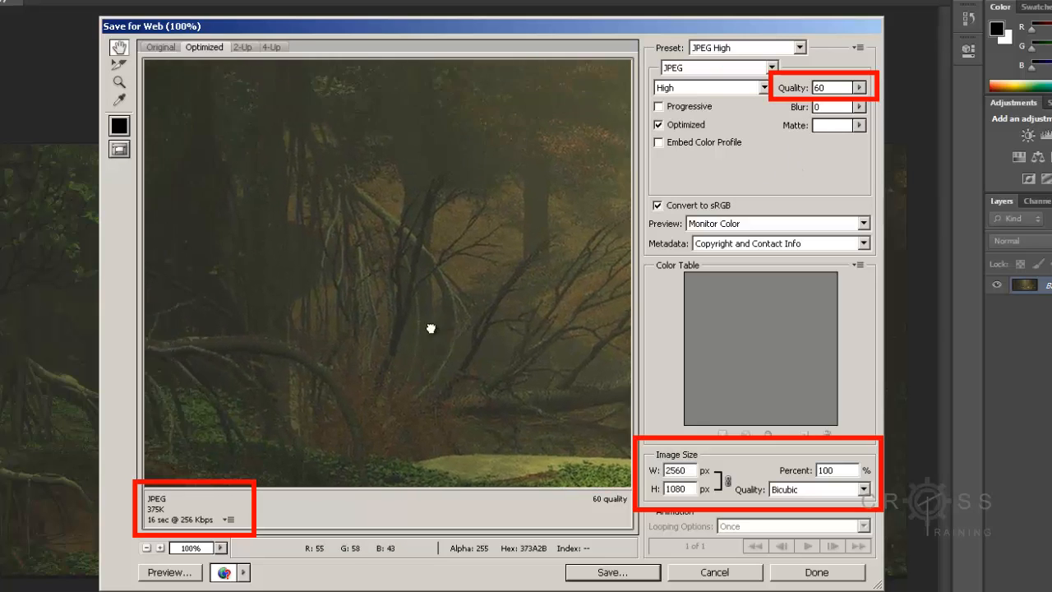
left_click_drag(431, 329, 506, 219)
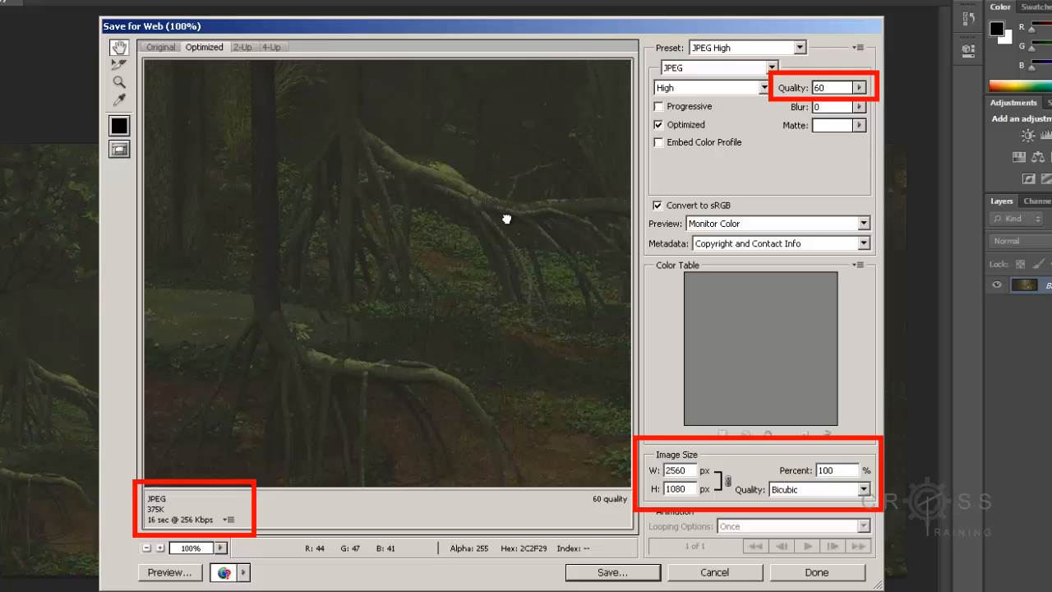
left_click_drag(506, 219, 472, 179)
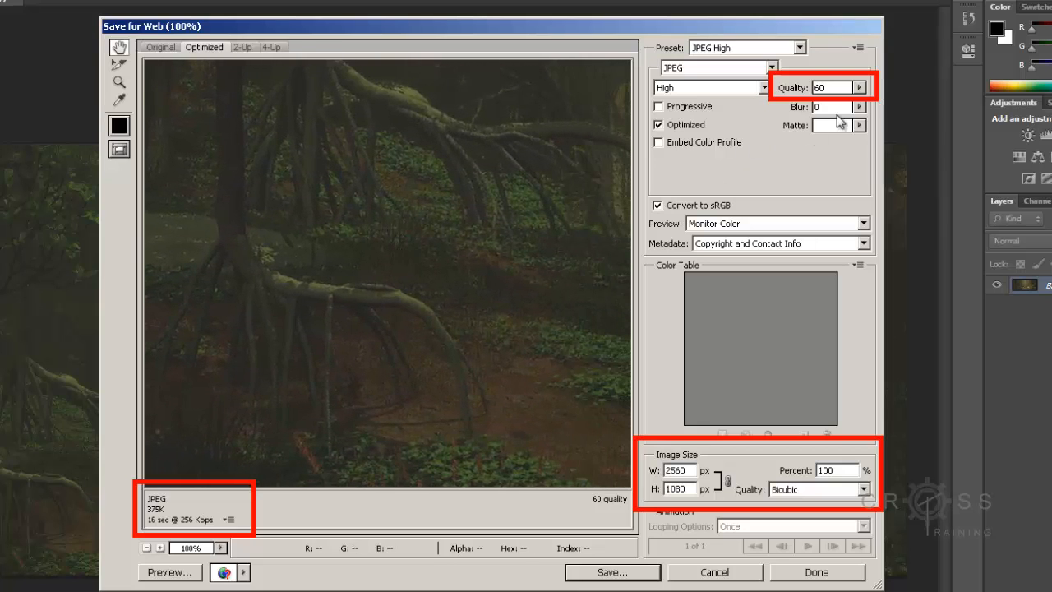
mouse_move(797, 99)
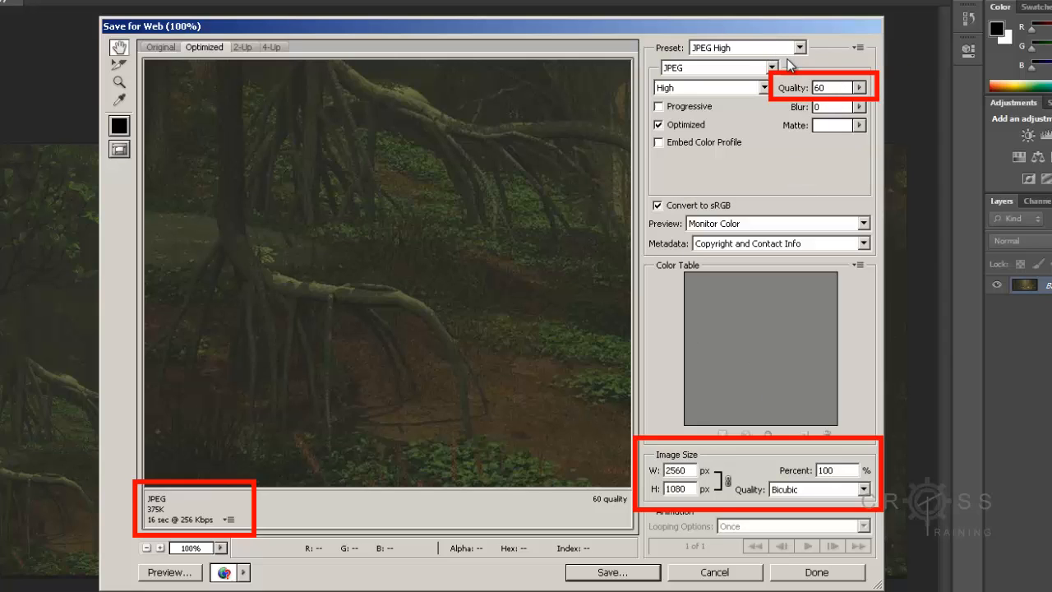
Step: Change the export format to PNG-24, raising the estimate to about 2.661M and 110 seconds
left_click(770, 67)
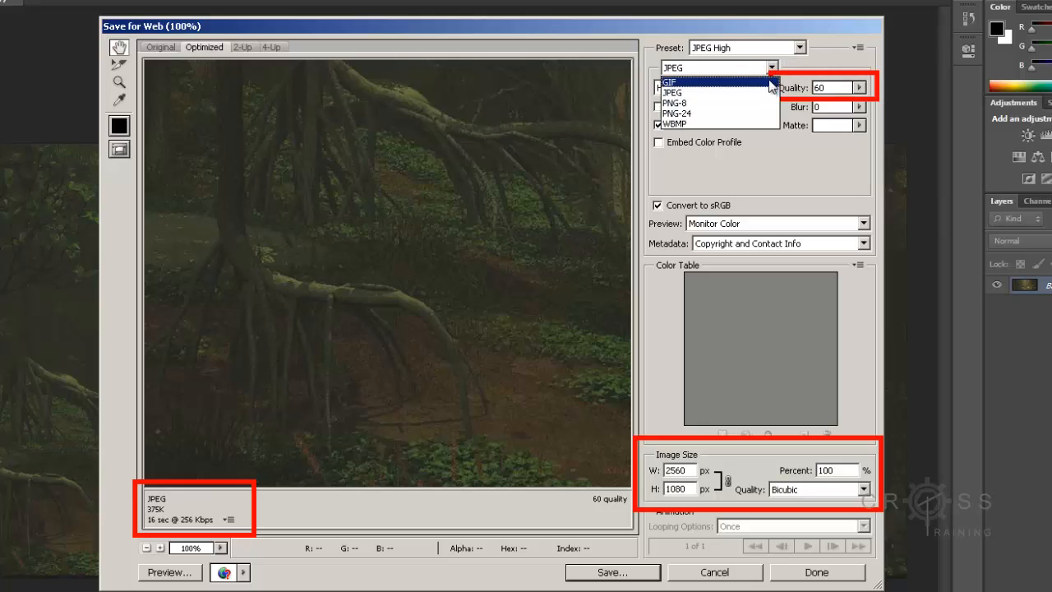
mouse_move(675, 102)
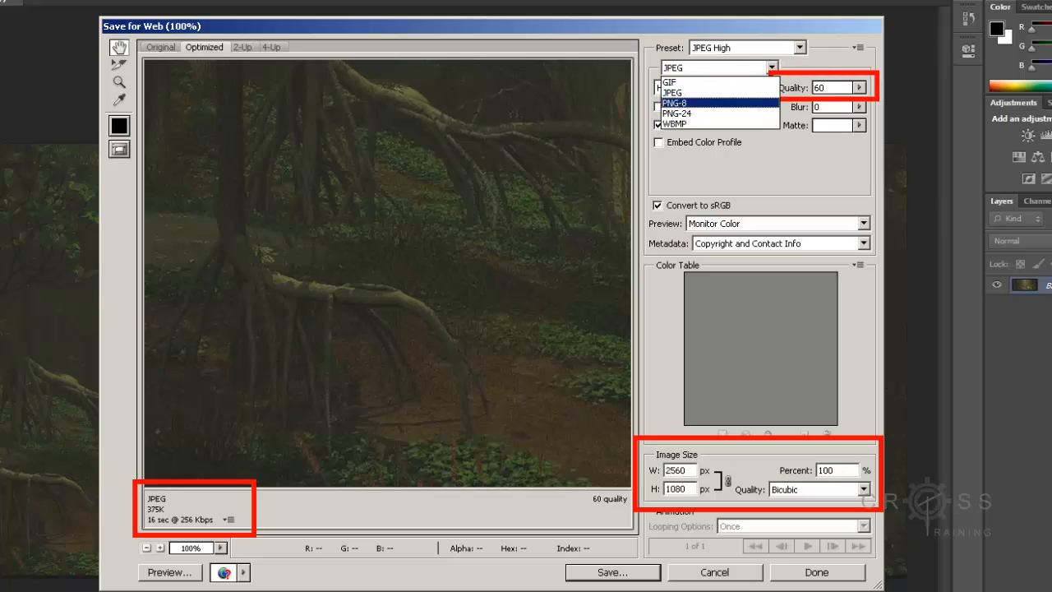
left_click(674, 92)
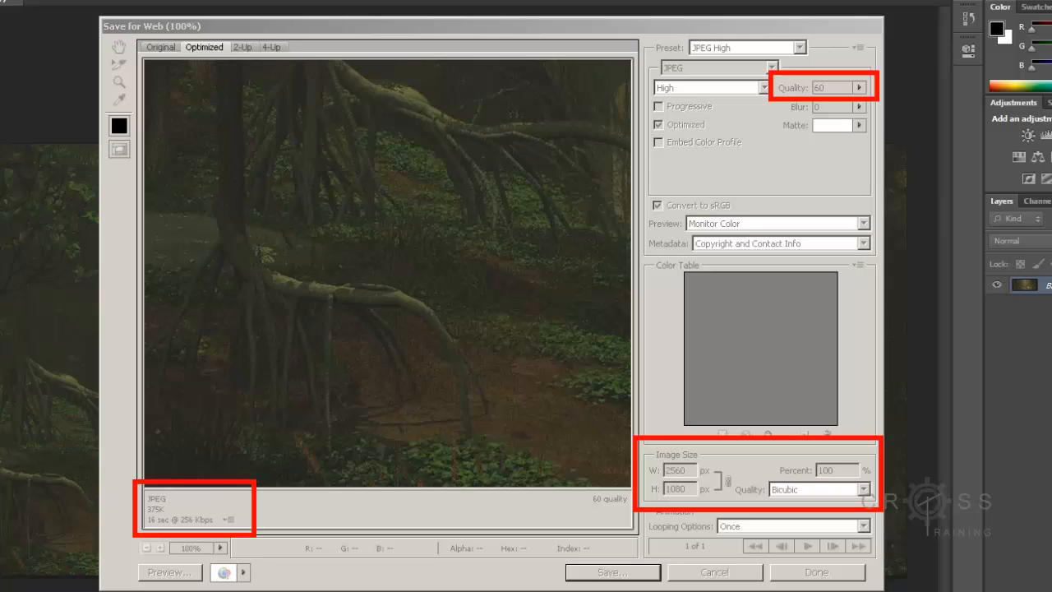
mouse_move(750, 32)
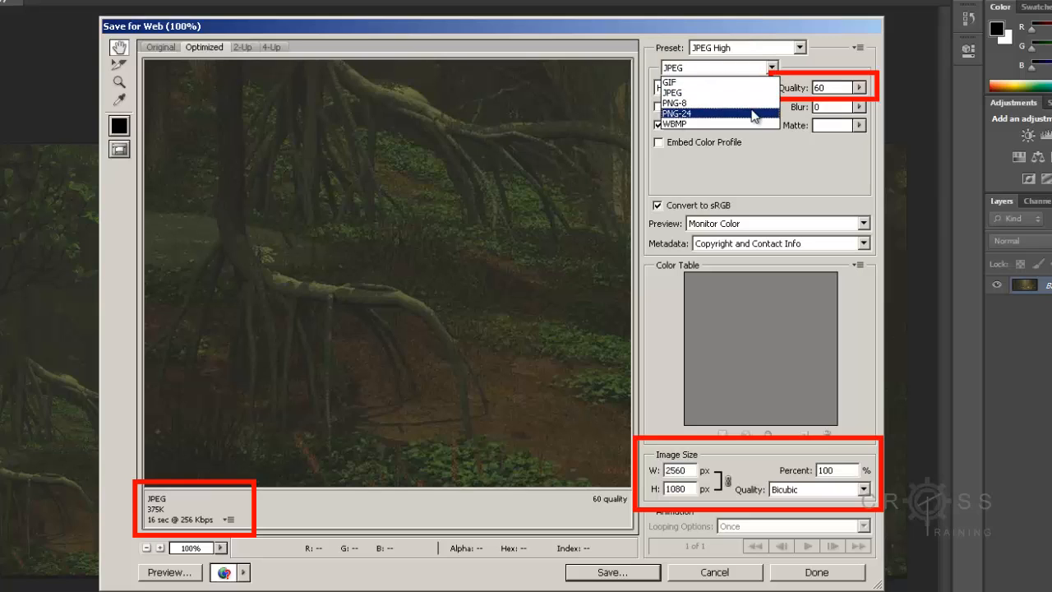
left_click(677, 112)
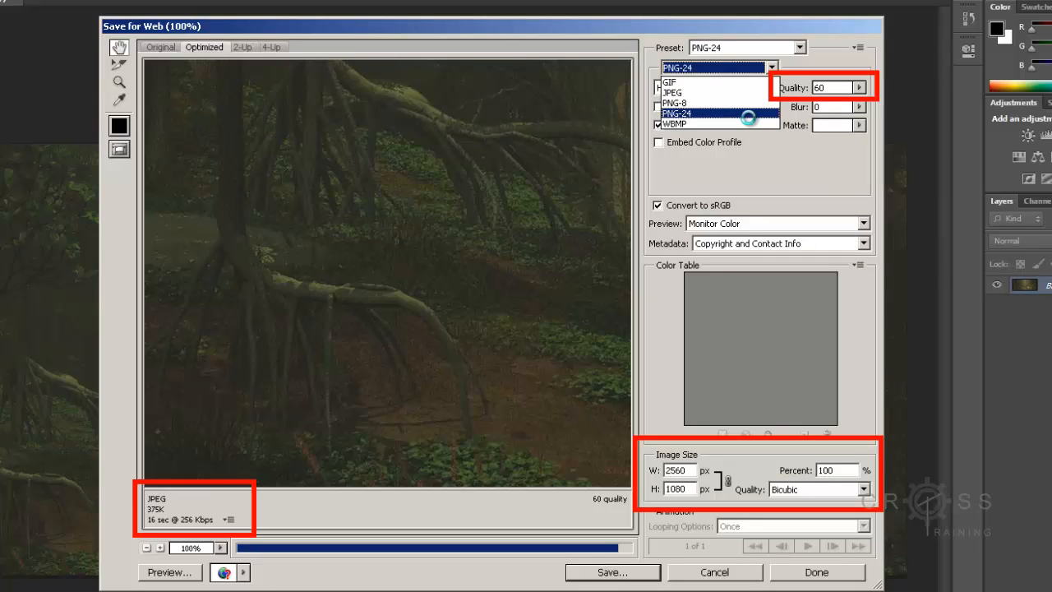
left_click(677, 112)
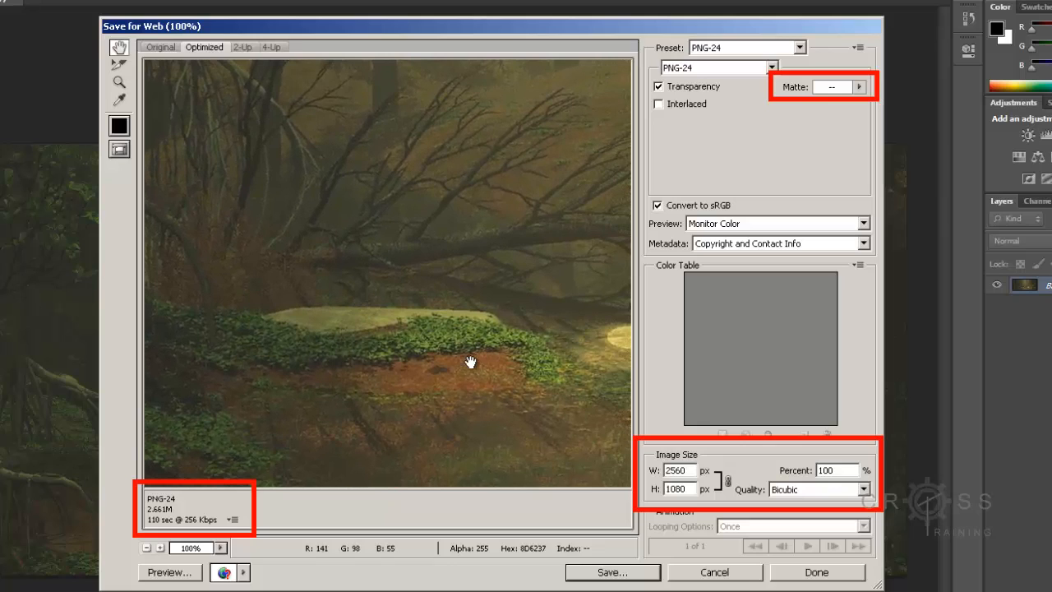
mouse_move(411, 442)
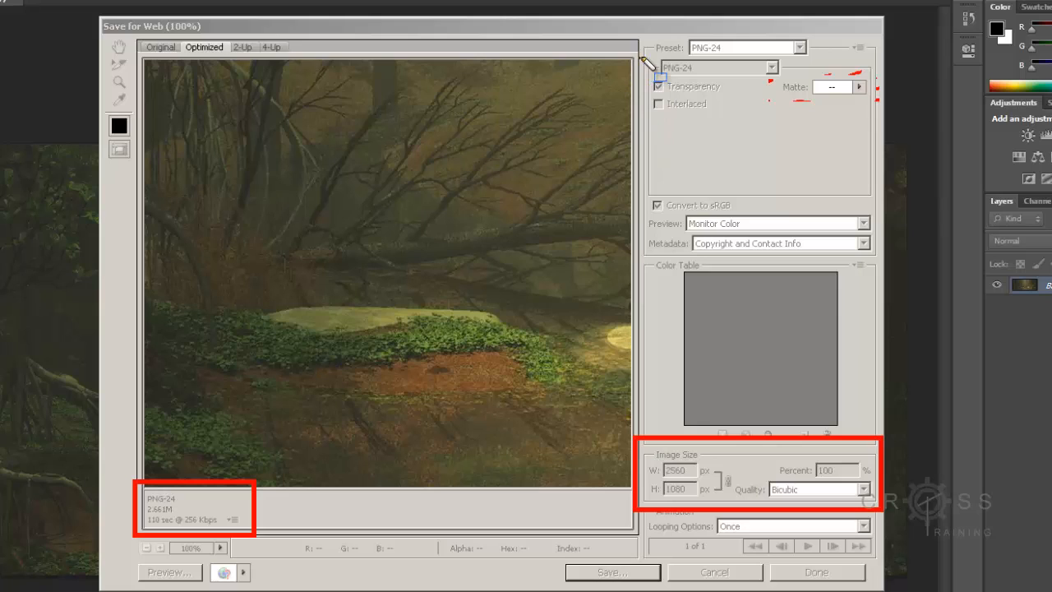
mouse_move(802, 128)
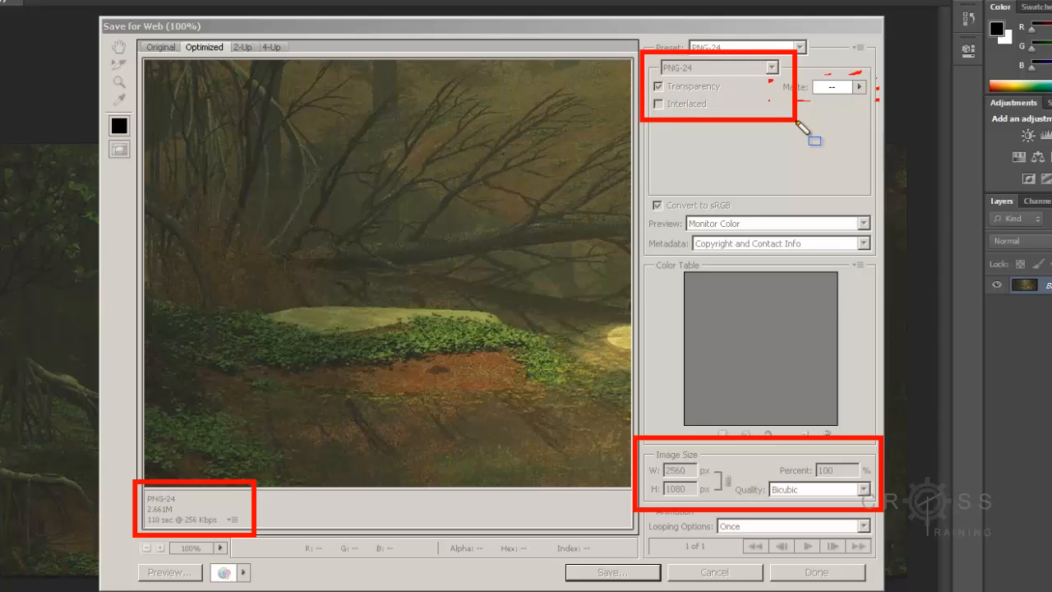
mouse_move(809, 140)
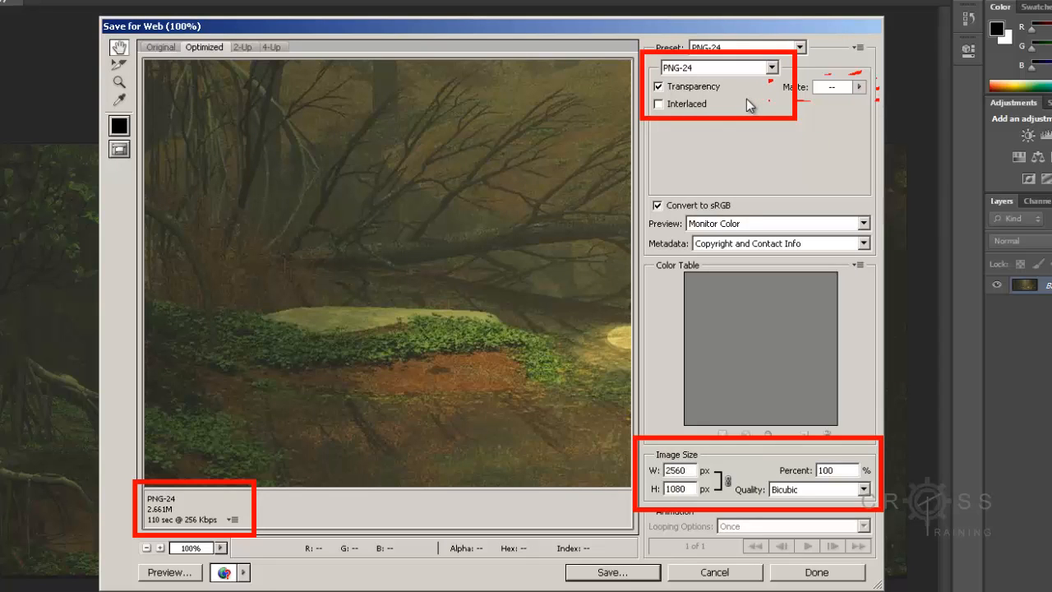
mouse_move(205, 536)
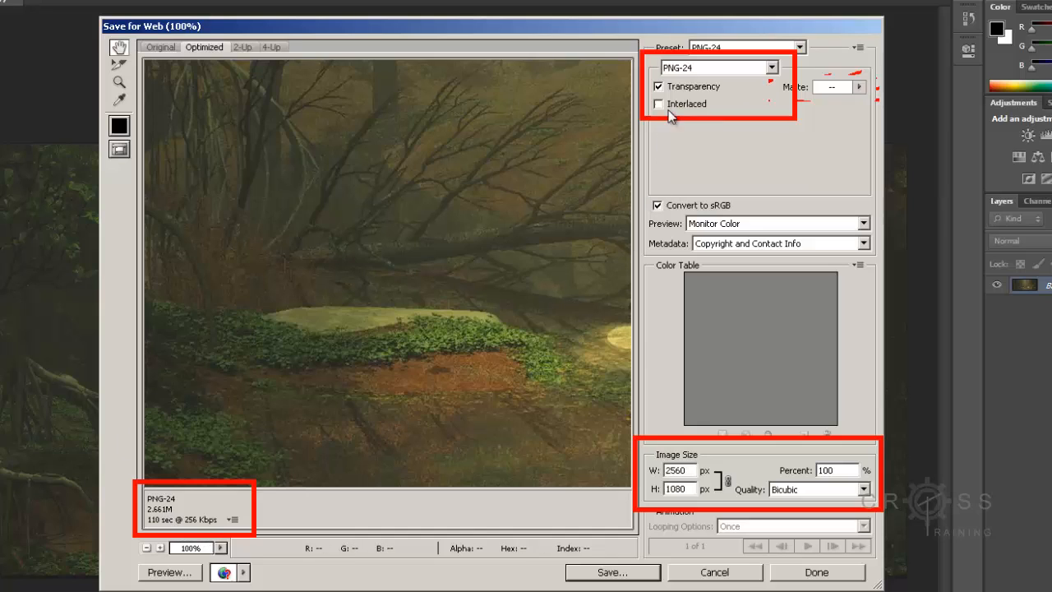
mouse_move(674, 112)
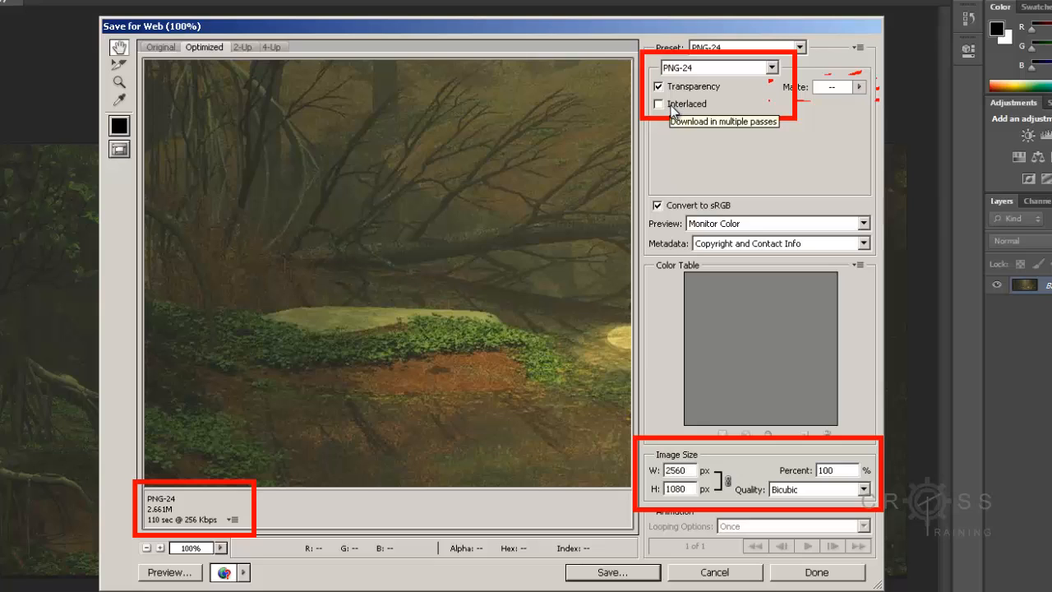
mouse_move(674, 108)
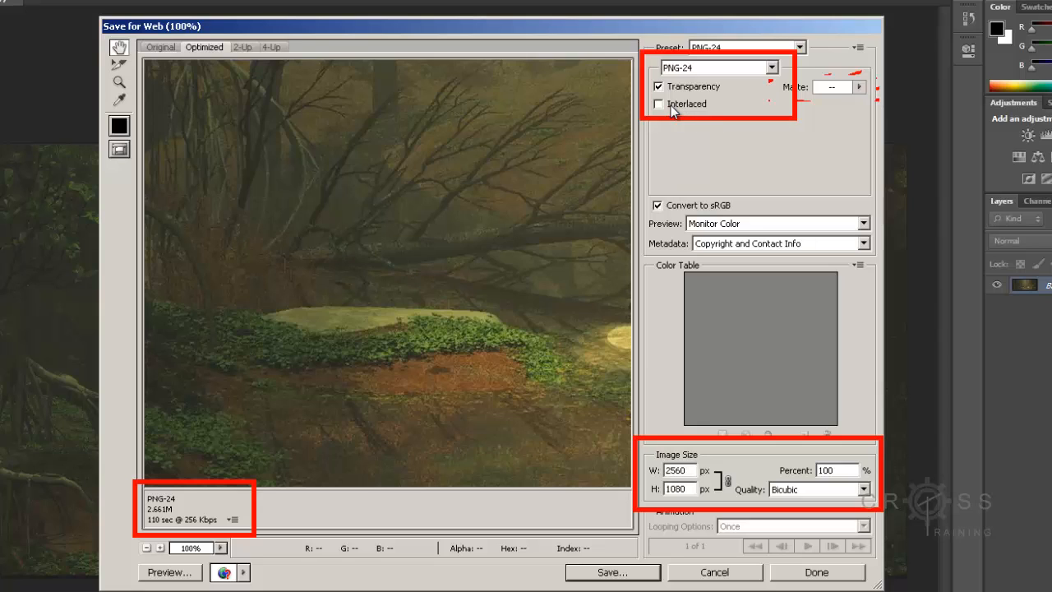
mouse_move(667, 103)
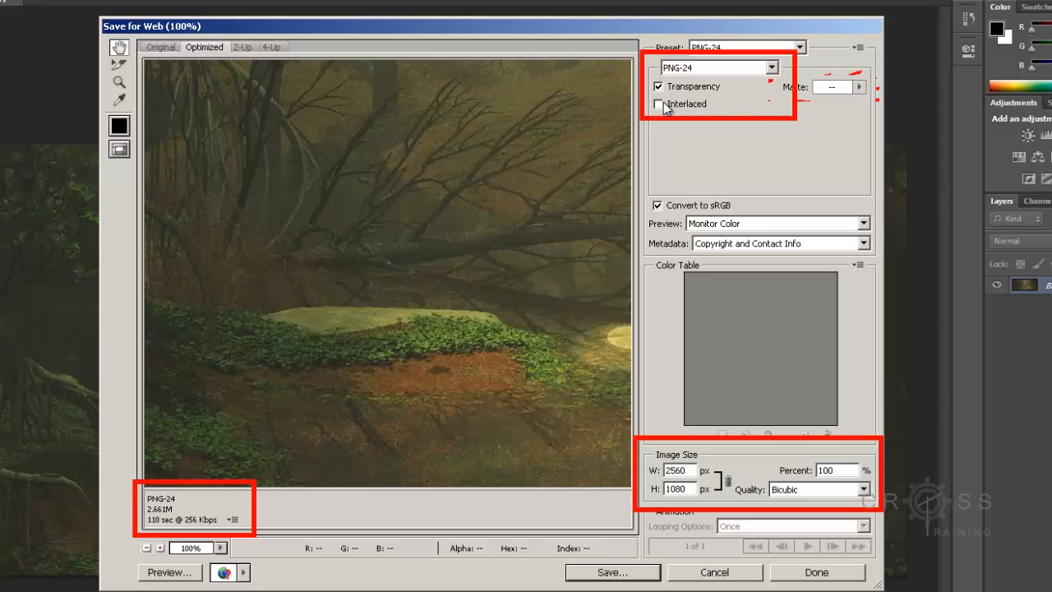
mouse_move(241, 467)
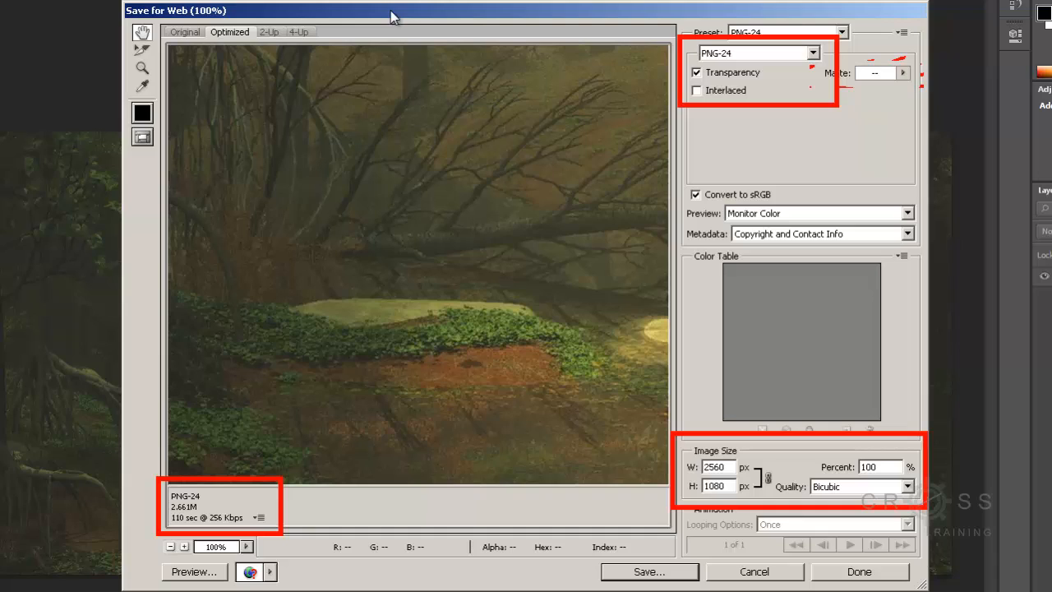
mouse_move(362, 23)
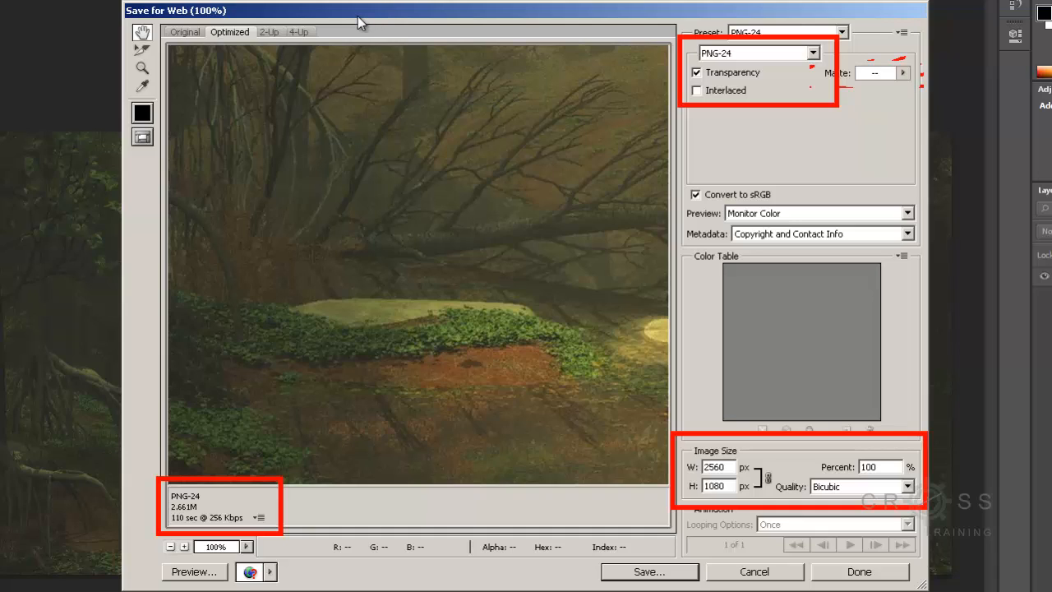